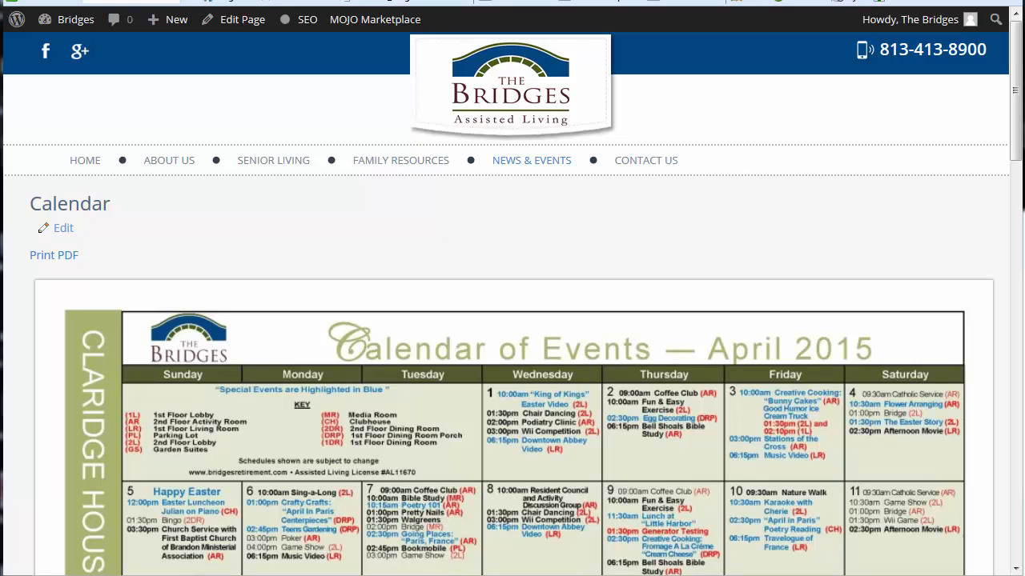
{"action": "mouse_move", "coordinate": [826, 423]}
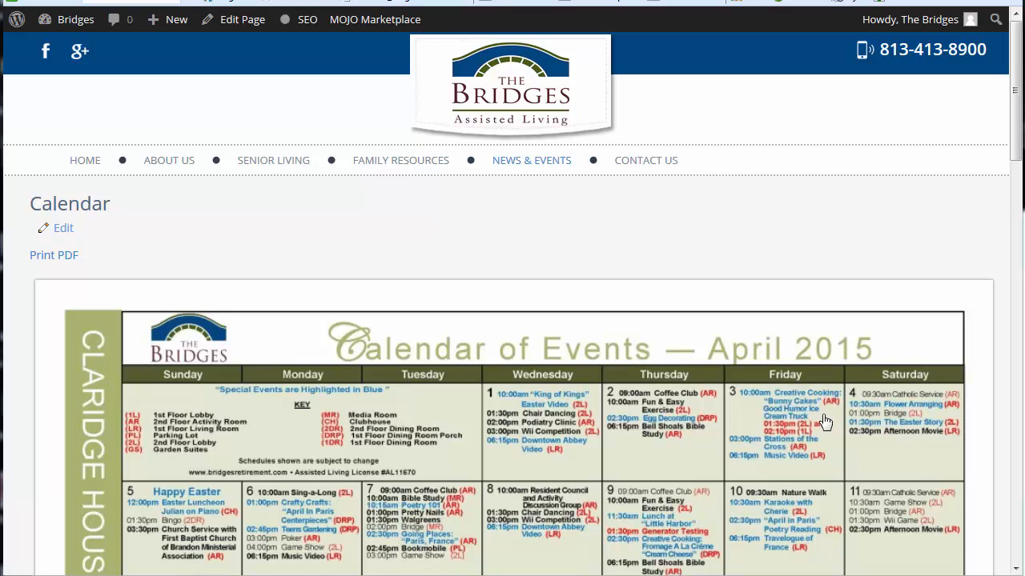
{"action": "mouse_move", "coordinate": [54, 254]}
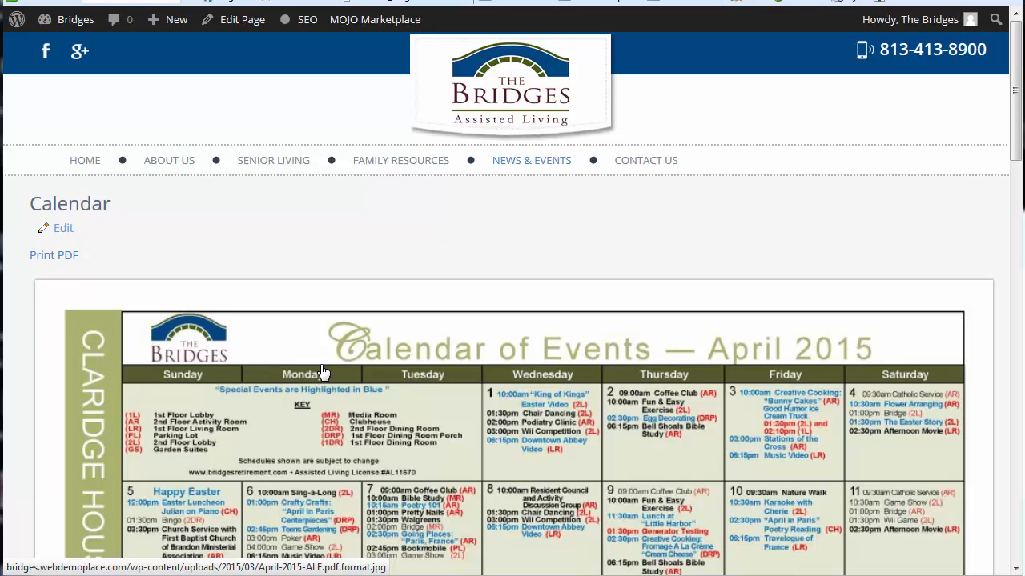
{"action": "mouse_move", "coordinate": [267, 236]}
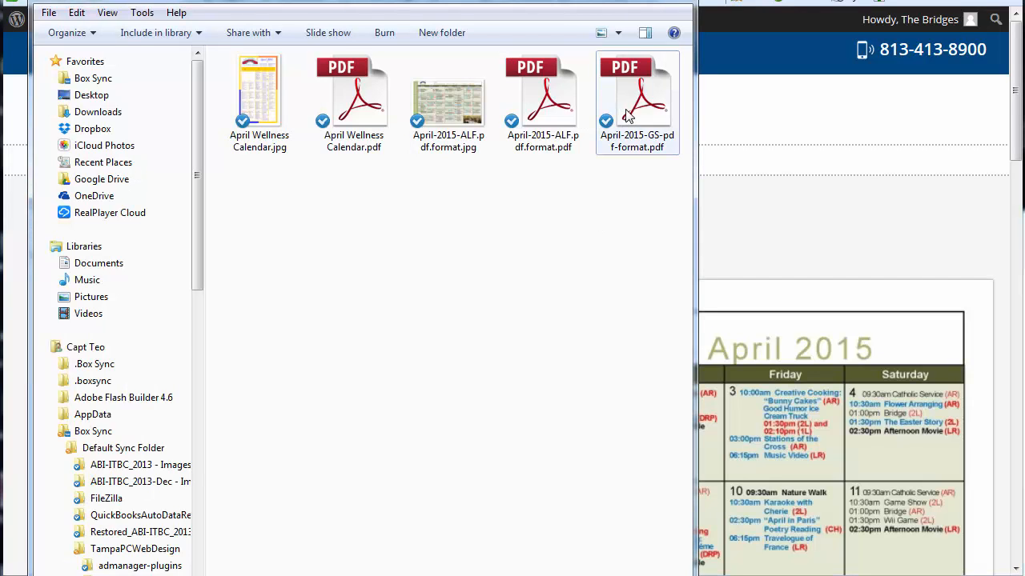
Open April-2015-GS-pdf-format.pdf from the AprilCalendar folder after reviewing the live Calendar page
{"action": "double_click", "coordinate": [637, 91]}
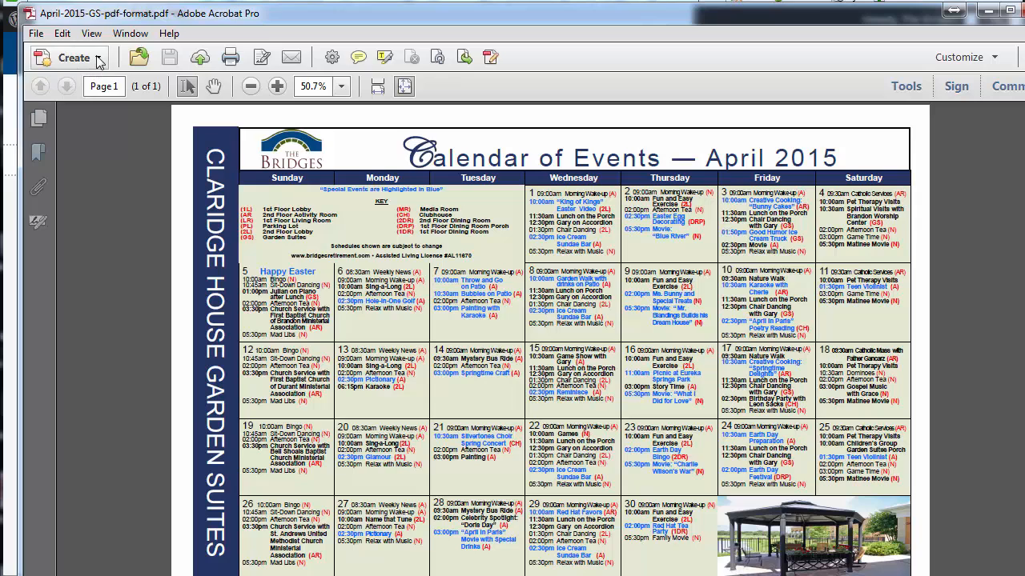
Save the April GS calendar as a JPEG image, then minimize Acrobat
{"action": "left_click", "coordinate": [36, 32]}
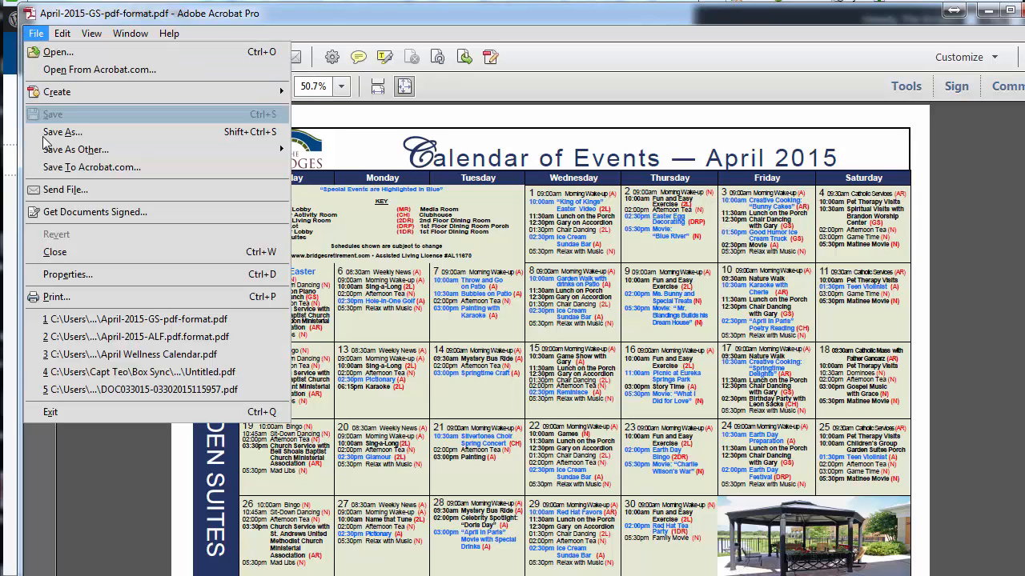
{"action": "left_click", "coordinate": [62, 132]}
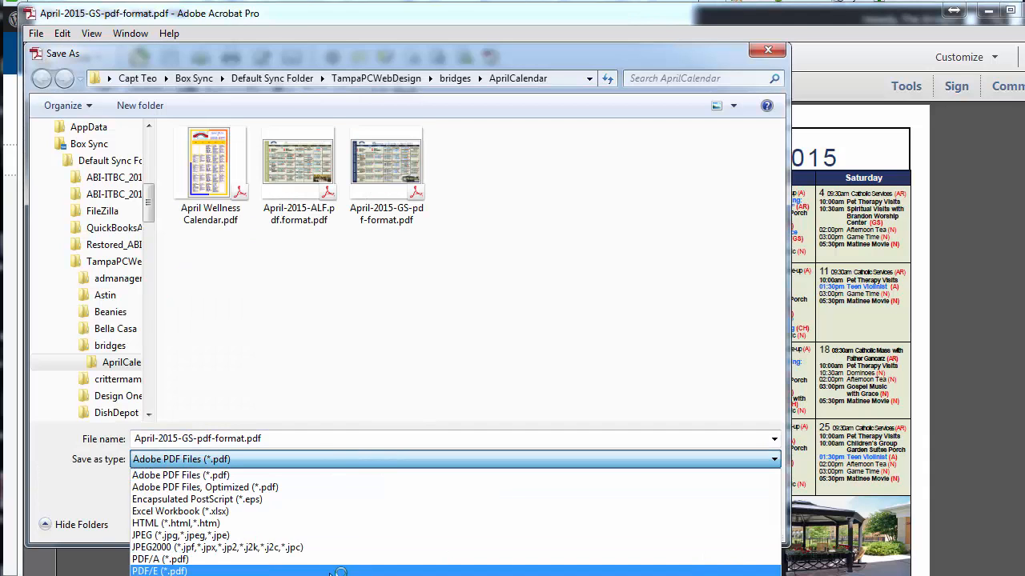
{"action": "left_click", "coordinate": [179, 535]}
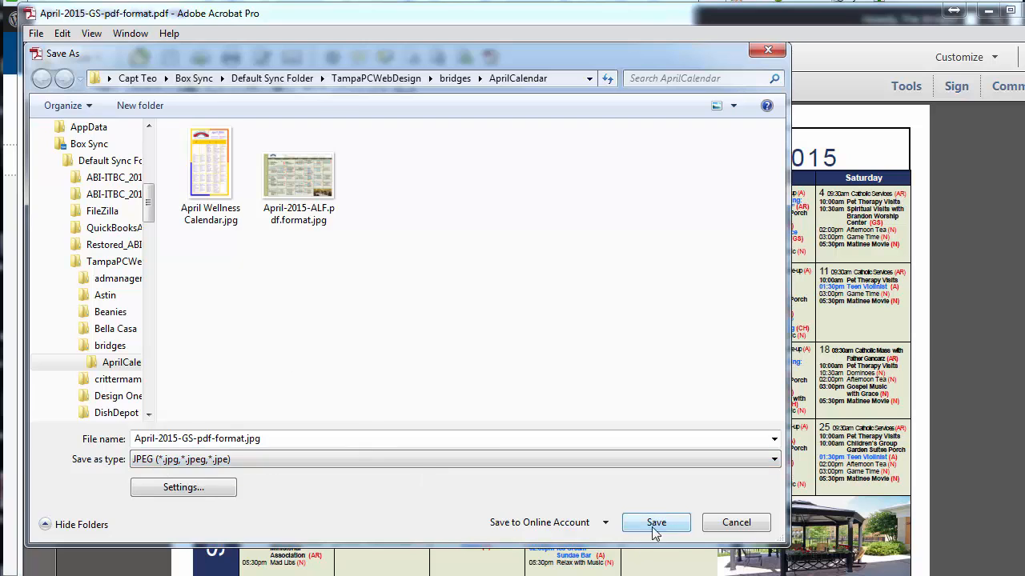
{"action": "left_click", "coordinate": [655, 523]}
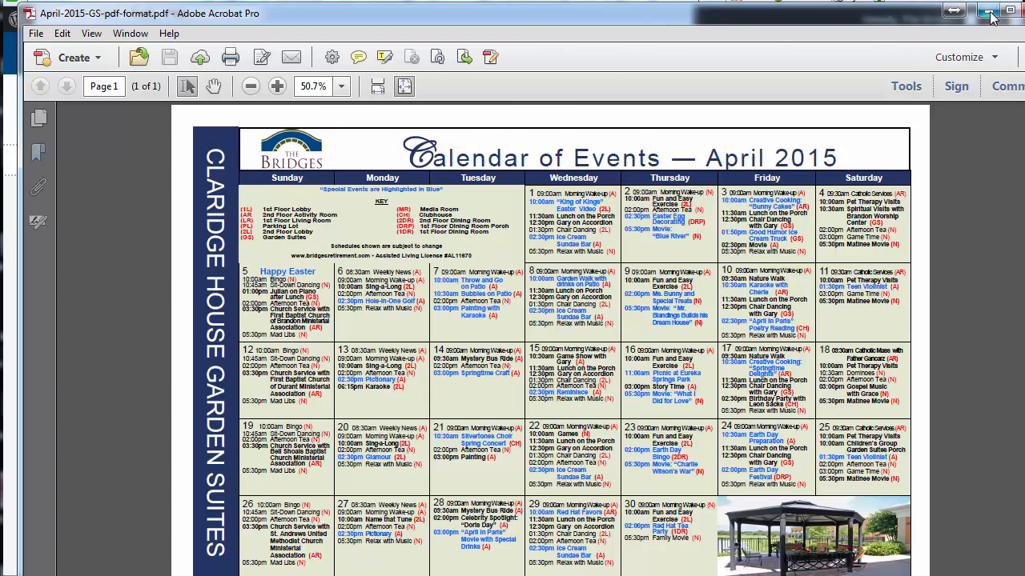
{"action": "left_click", "coordinate": [991, 9]}
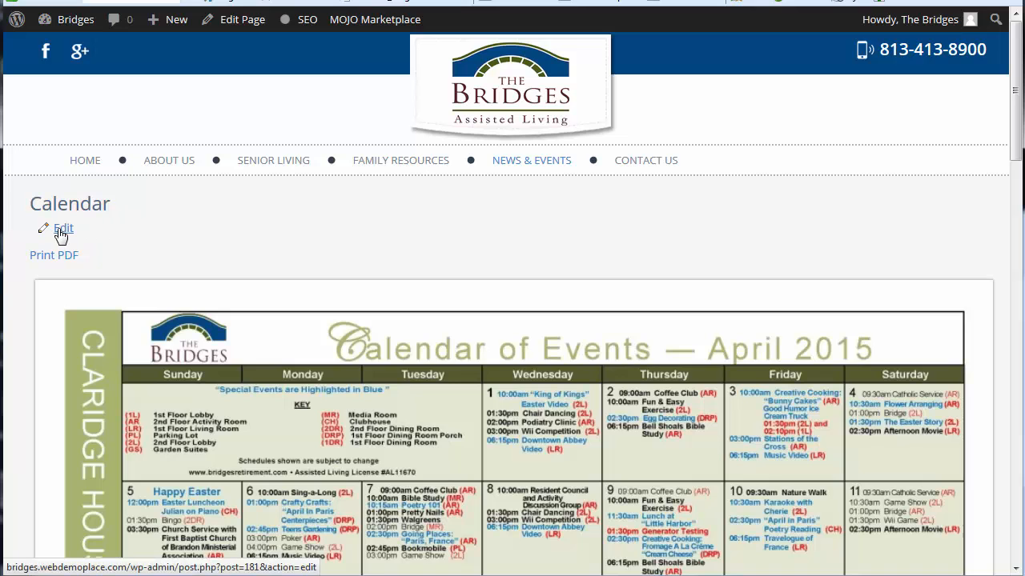
Edit the Calendar page and scroll down to the Garden Suites March 2015 image
{"action": "left_click", "coordinate": [63, 229]}
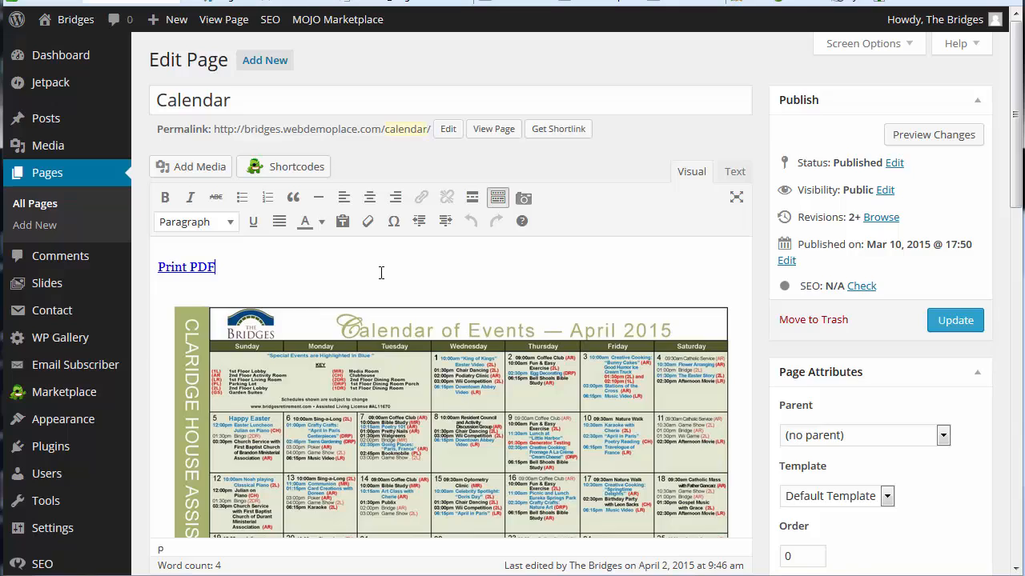
{"action": "scroll", "scroll_direction": "down", "scroll_amount": 3}
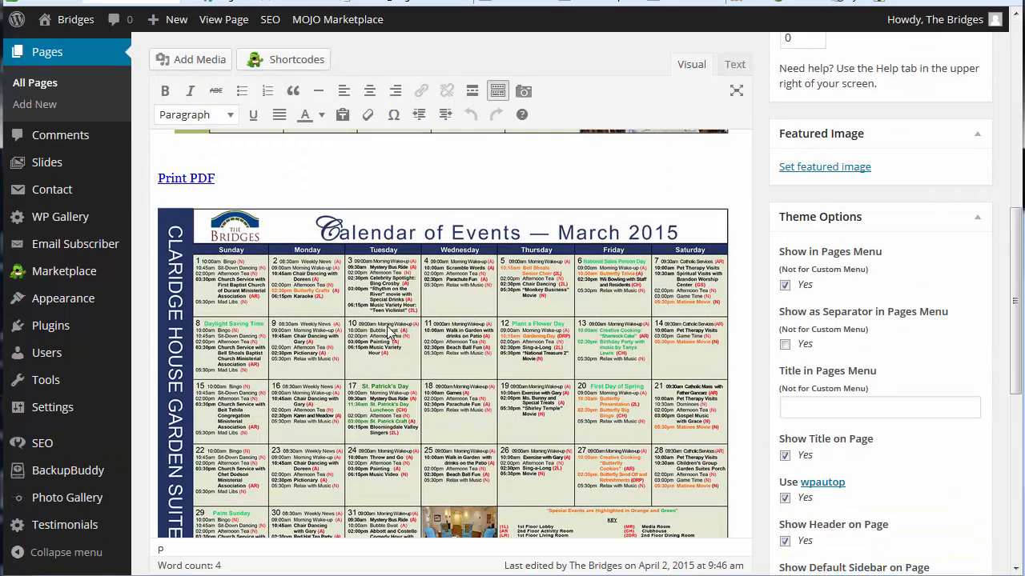
{"action": "scroll", "scroll_direction": "down", "scroll_amount": 3}
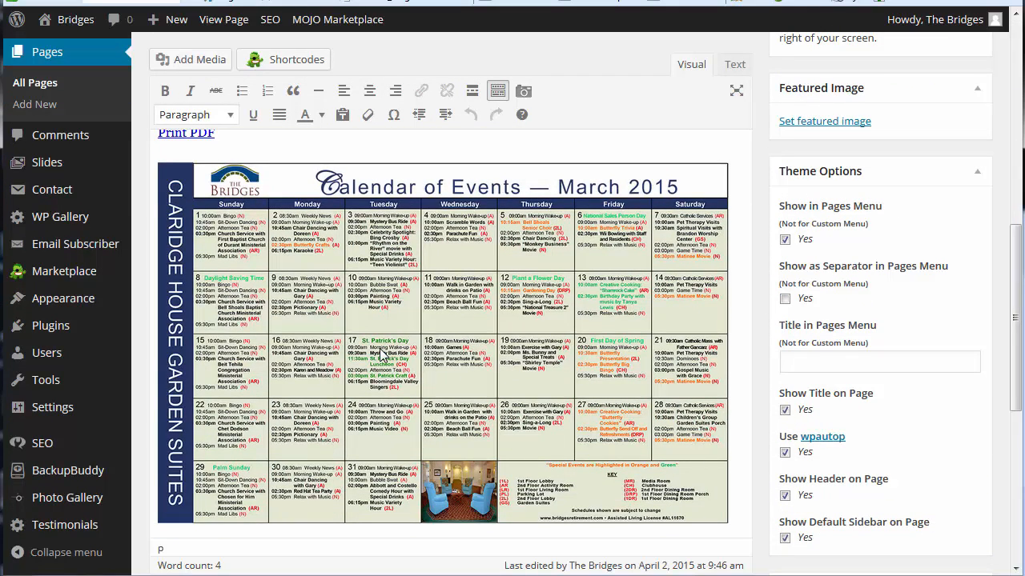
{"action": "mouse_move", "coordinate": [337, 300]}
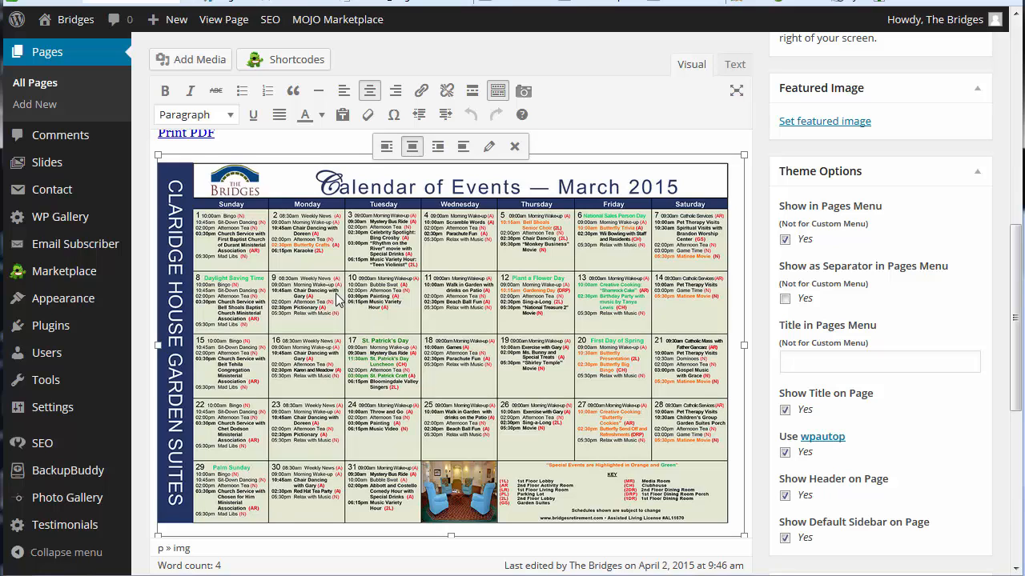
{"action": "mouse_move", "coordinate": [489, 147]}
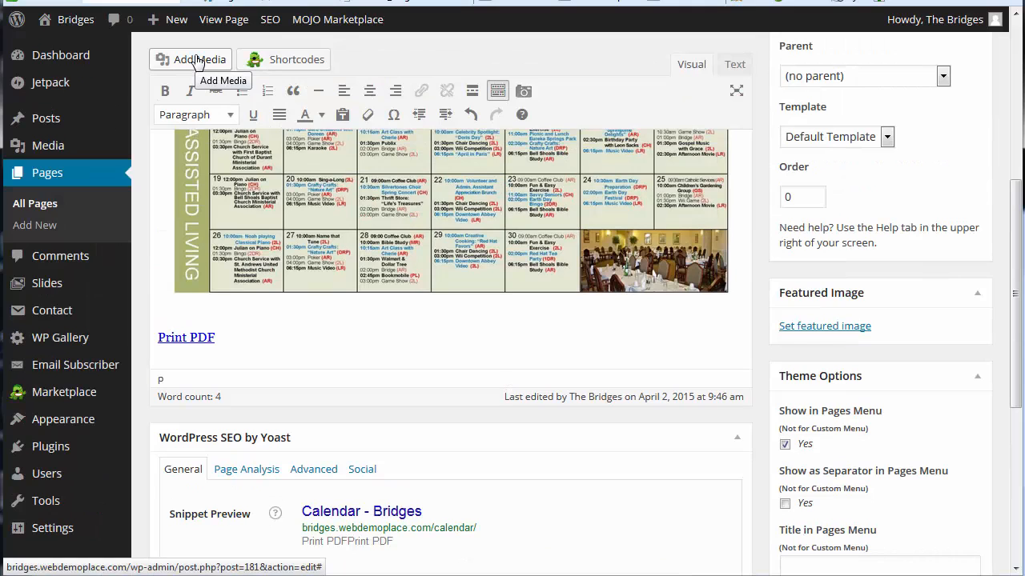
Upload April-2015-GS-pdf-format.jpg through Add Media's Upload Files option
{"action": "left_click", "coordinate": [189, 59]}
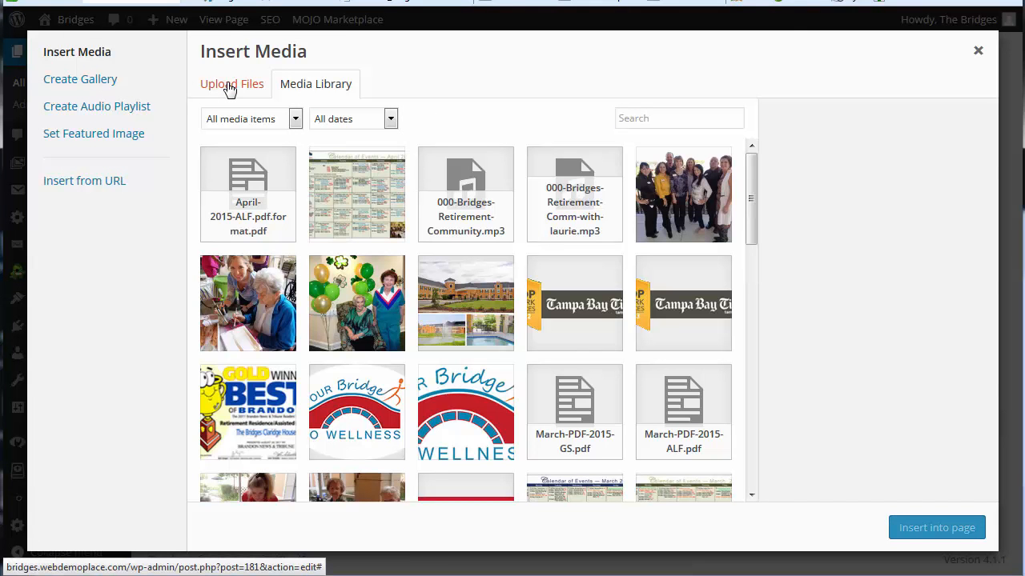
{"action": "left_click", "coordinate": [232, 84]}
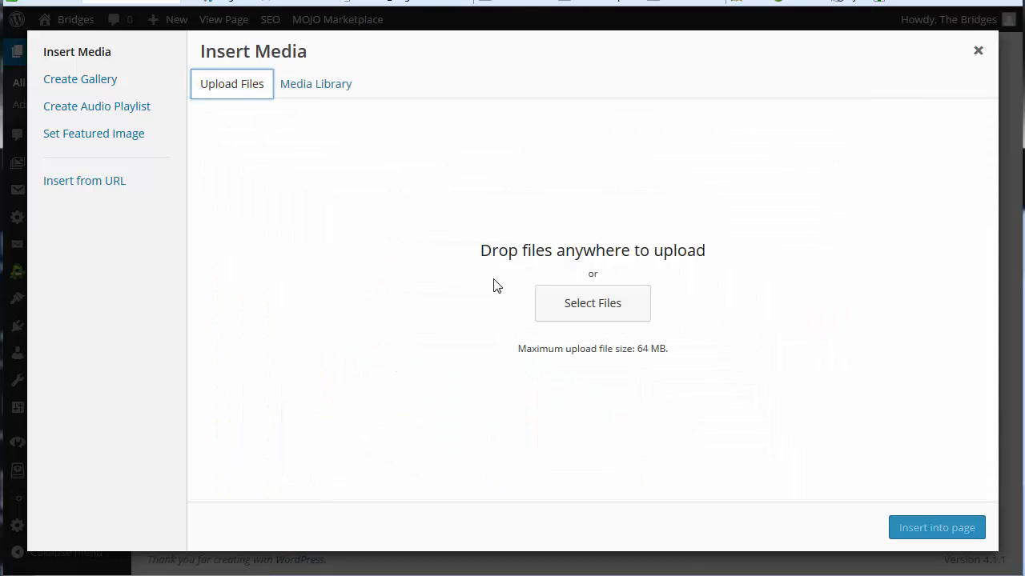
{"action": "left_click", "coordinate": [593, 302]}
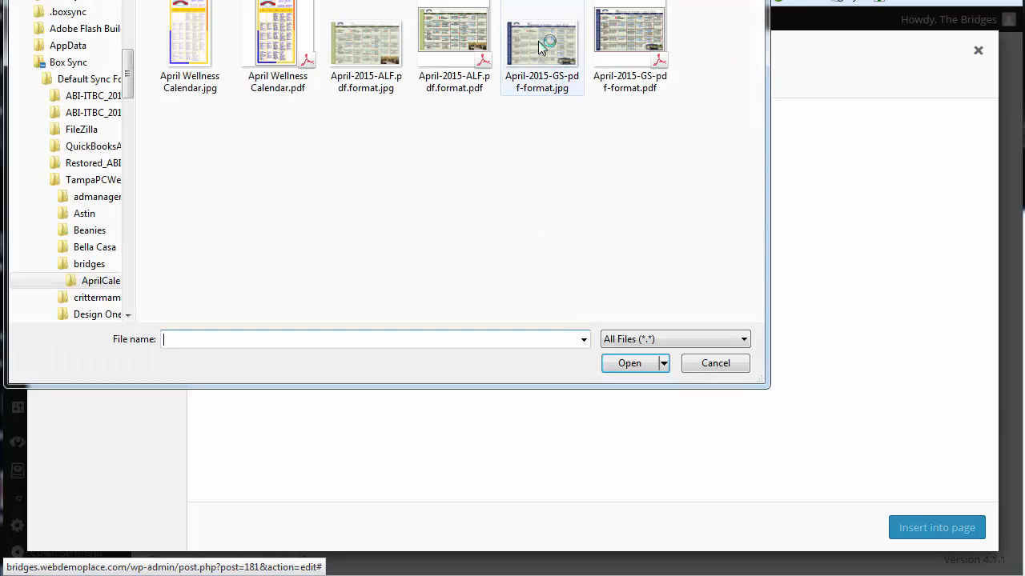
{"action": "left_click", "coordinate": [542, 36]}
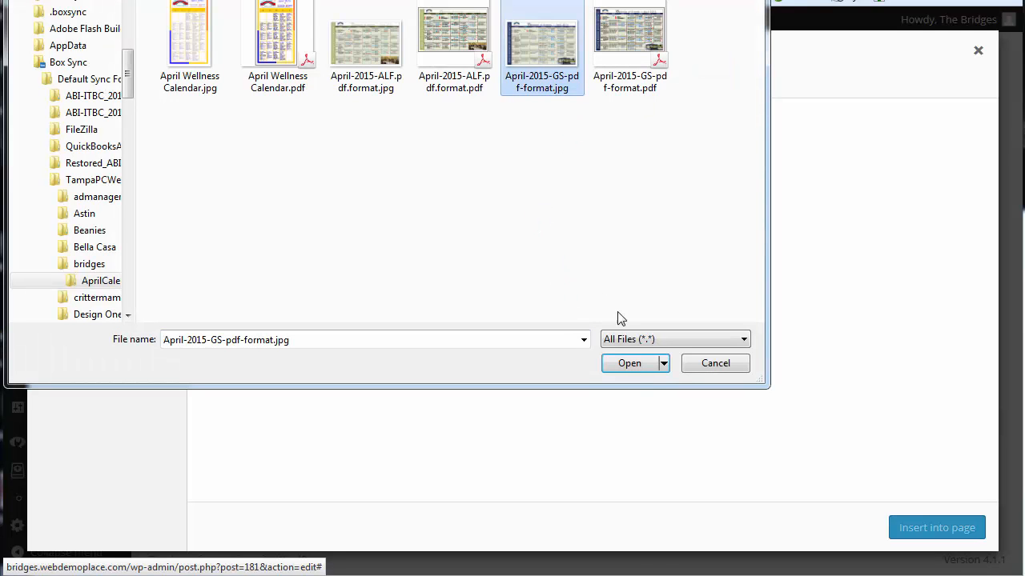
{"action": "left_click", "coordinate": [629, 363]}
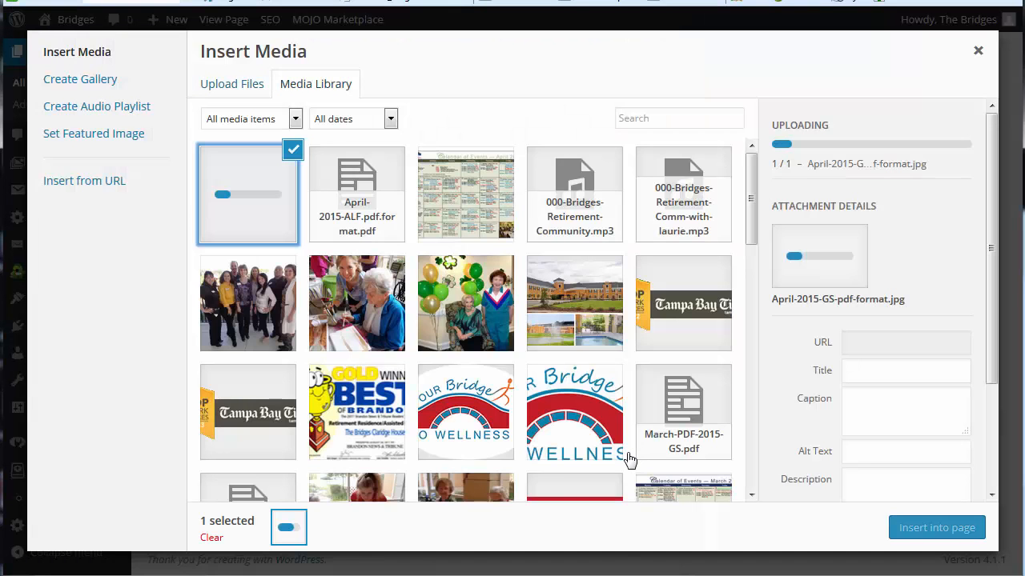
{"action": "mouse_move", "coordinate": [752, 411]}
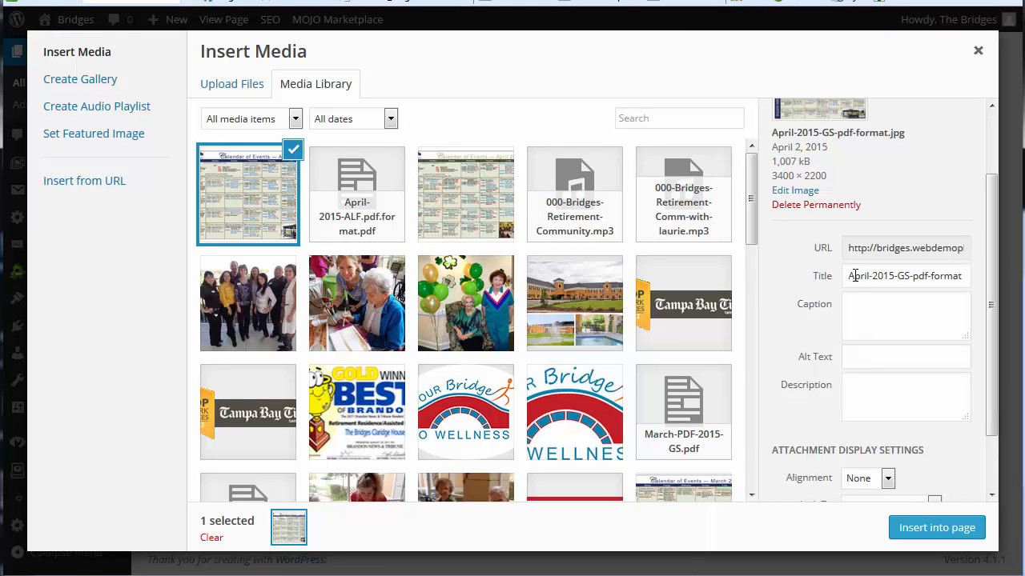
Title the image 'April-2015-Bridges Calendar' and insert it into the page at Full Size
{"action": "left_click", "coordinate": [905, 276]}
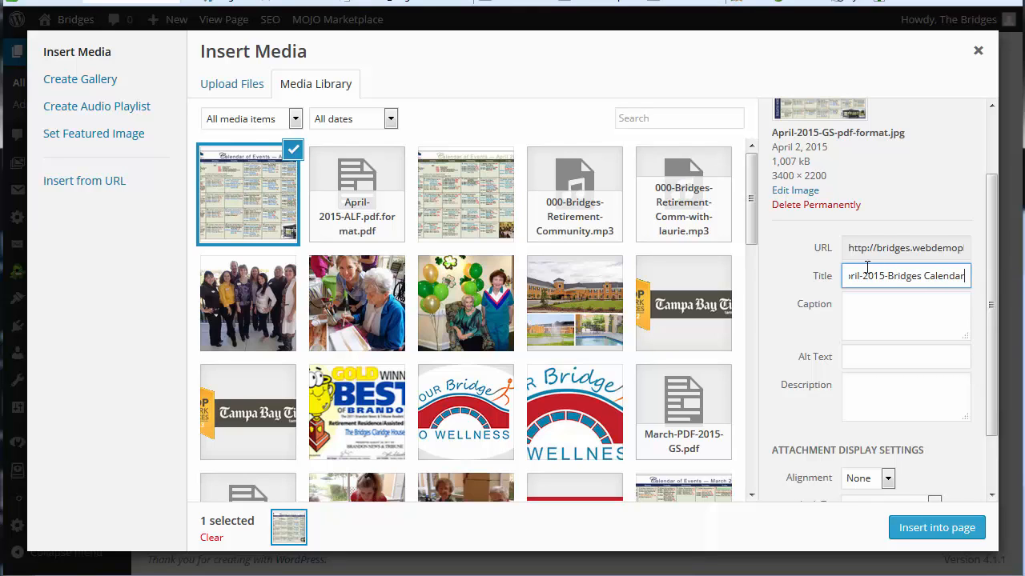
{"action": "triple_click", "coordinate": [905, 275]}
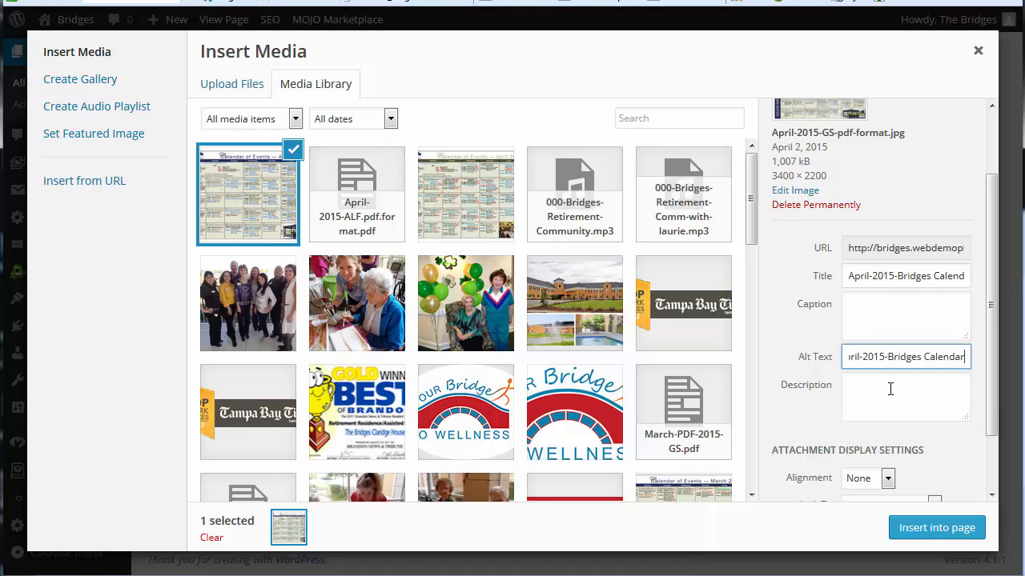
{"action": "type", "text": "April-2015-Bridges Calendar"}
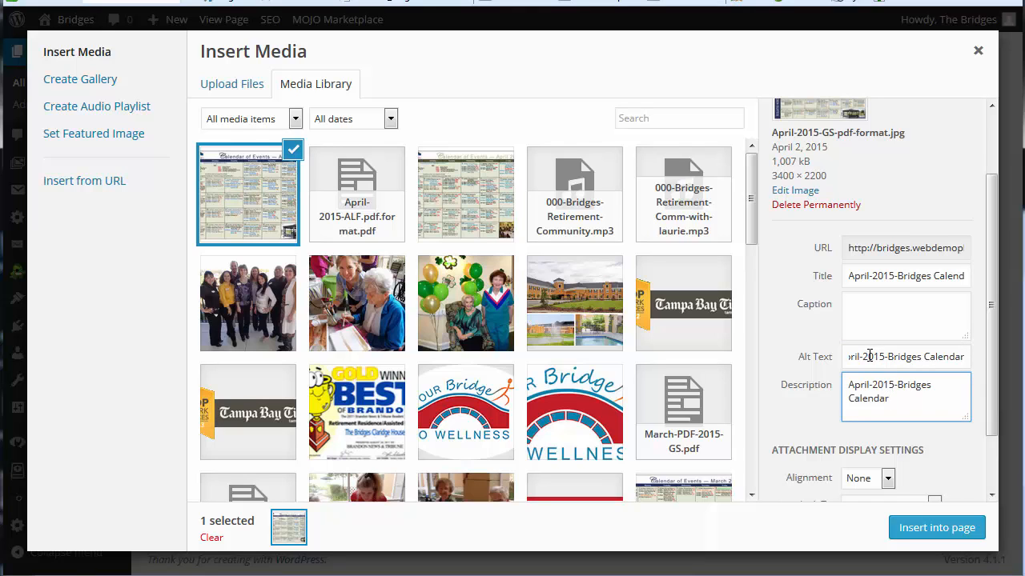
{"action": "scroll", "scroll_direction": "down", "scroll_amount": 3}
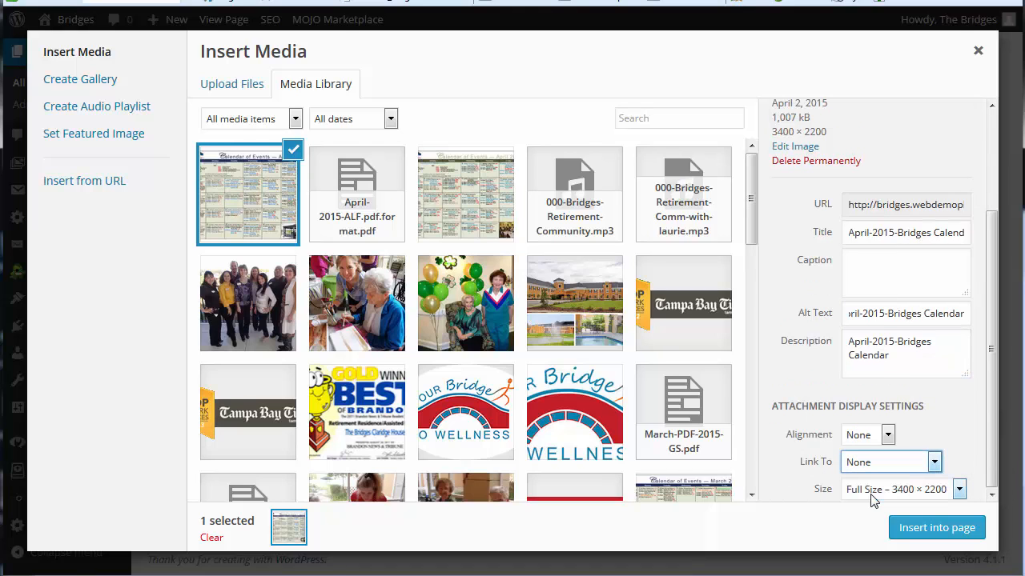
{"action": "left_click", "coordinate": [958, 490]}
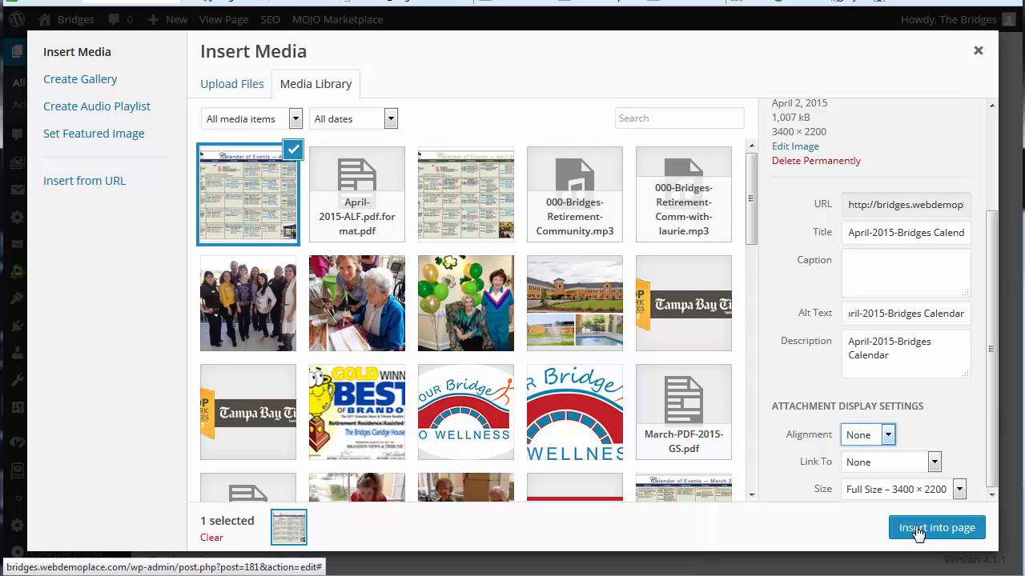
{"action": "left_click", "coordinate": [936, 527]}
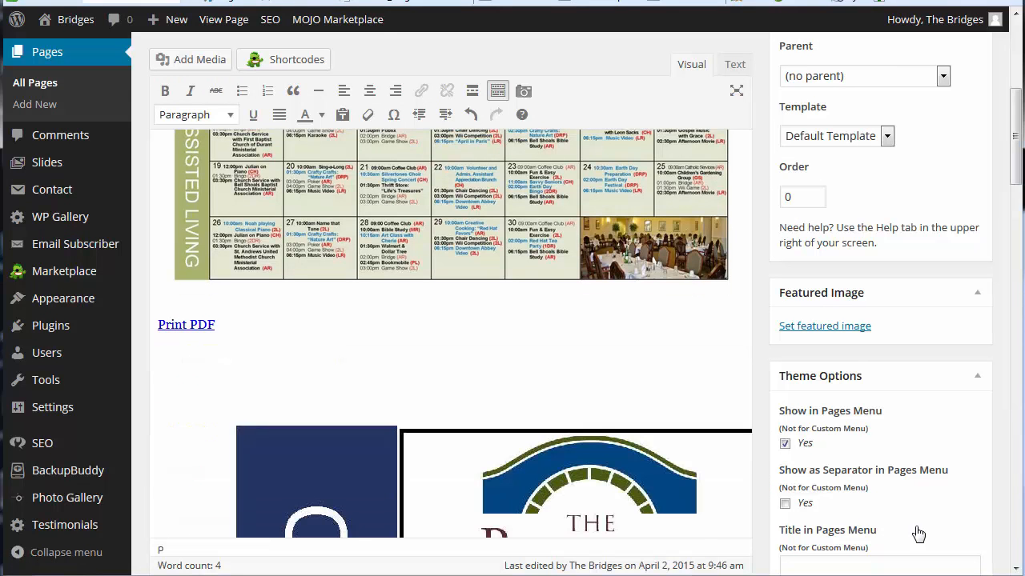
{"action": "mouse_move", "coordinate": [647, 471]}
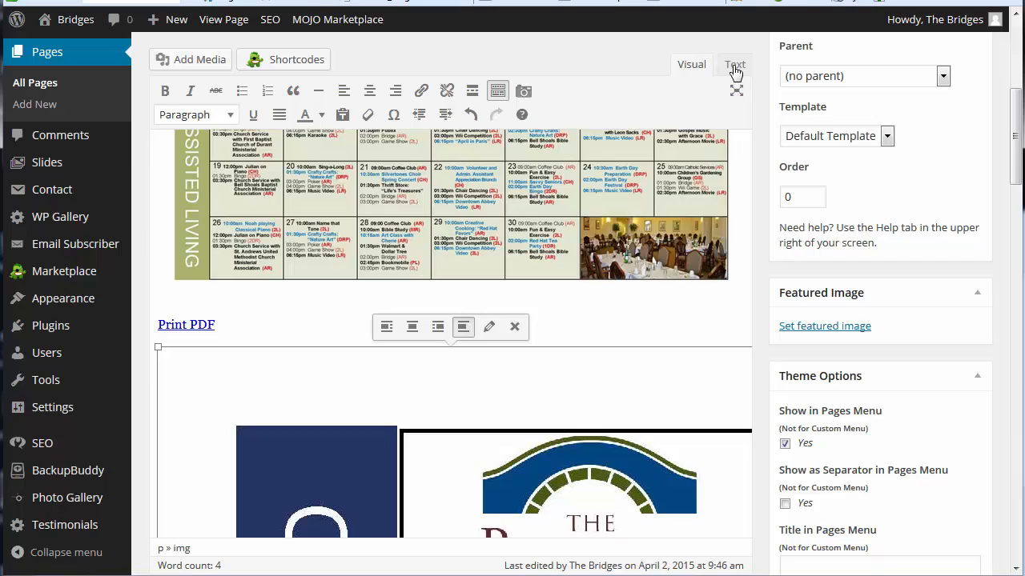
In the HTML view, replace the April image's fixed dimensions with width 100%
{"action": "left_click", "coordinate": [734, 64]}
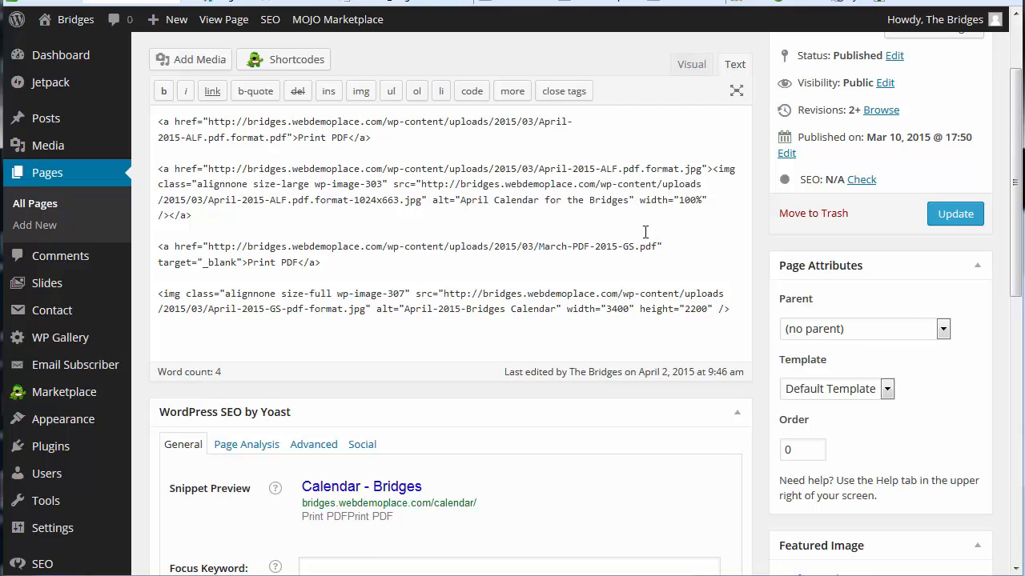
{"action": "mouse_move", "coordinate": [569, 310]}
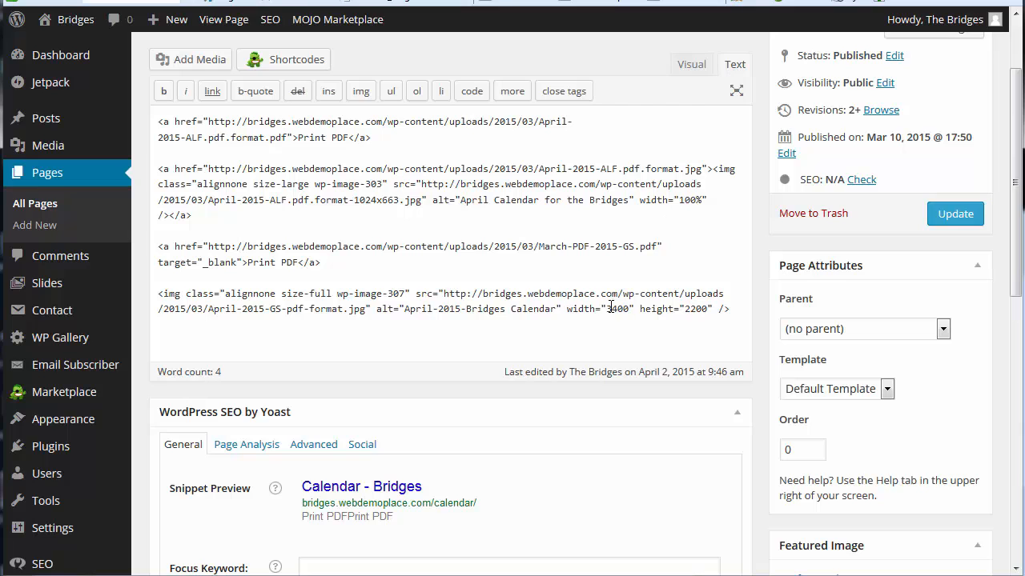
{"action": "left_click_drag", "start_coordinate": [604, 309], "coordinate": [703, 309]}
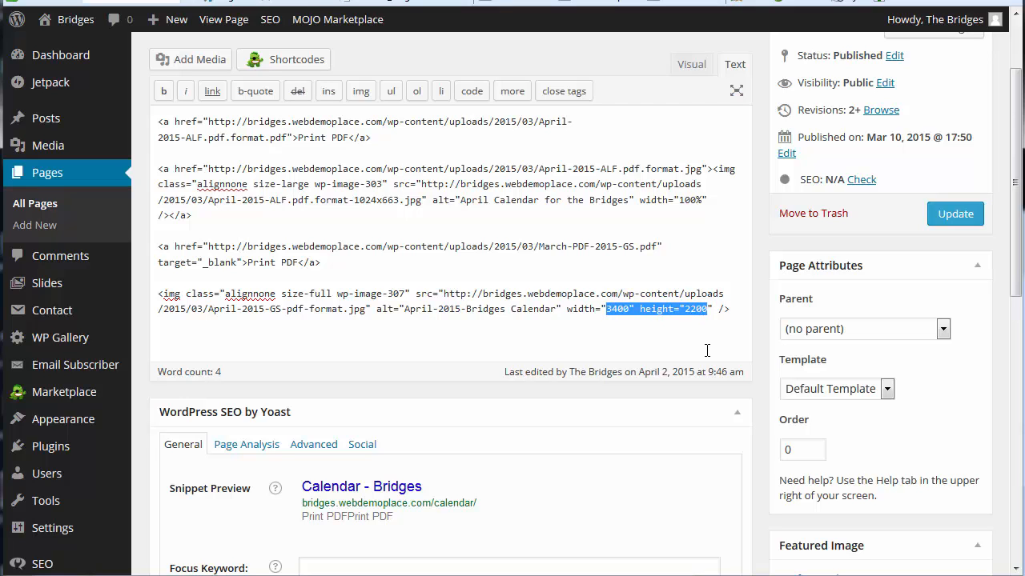
{"action": "type", "text": "100%"}
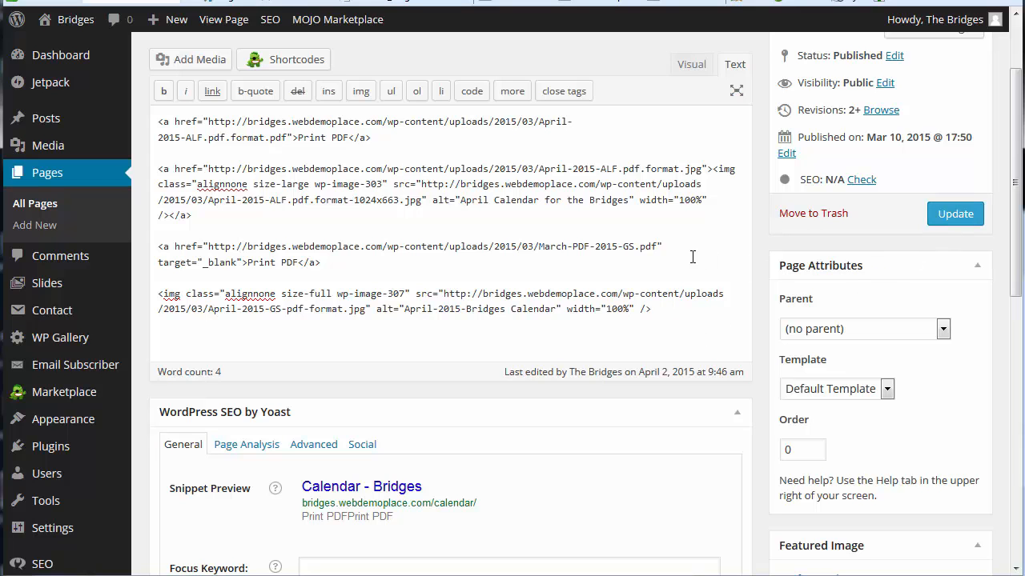
Return to the Visual editor and update the Calendar page
{"action": "left_click", "coordinate": [691, 64]}
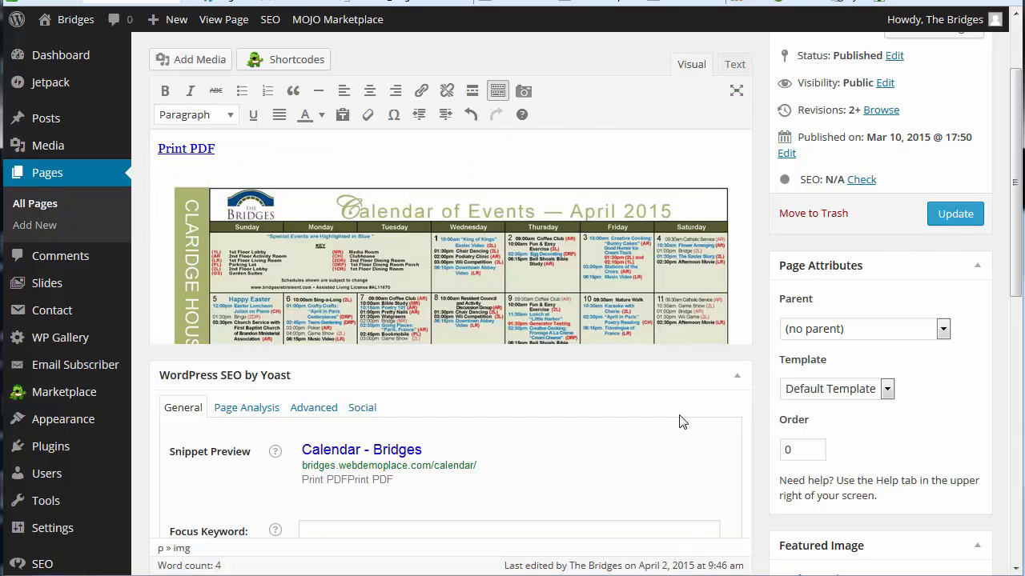
{"action": "scroll", "scroll_direction": "down", "scroll_amount": 3}
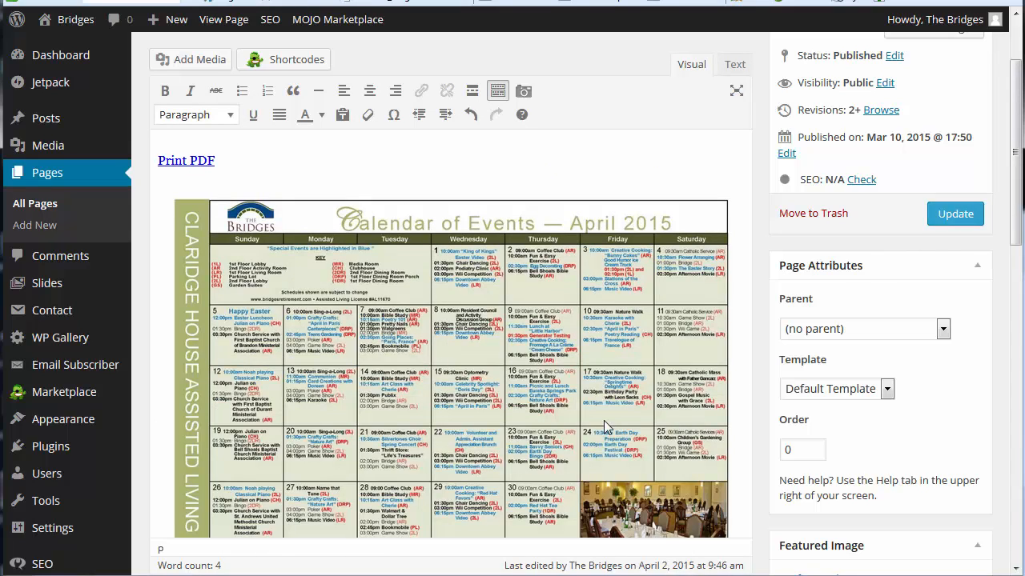
{"action": "scroll", "scroll_direction": "down", "scroll_amount": 3}
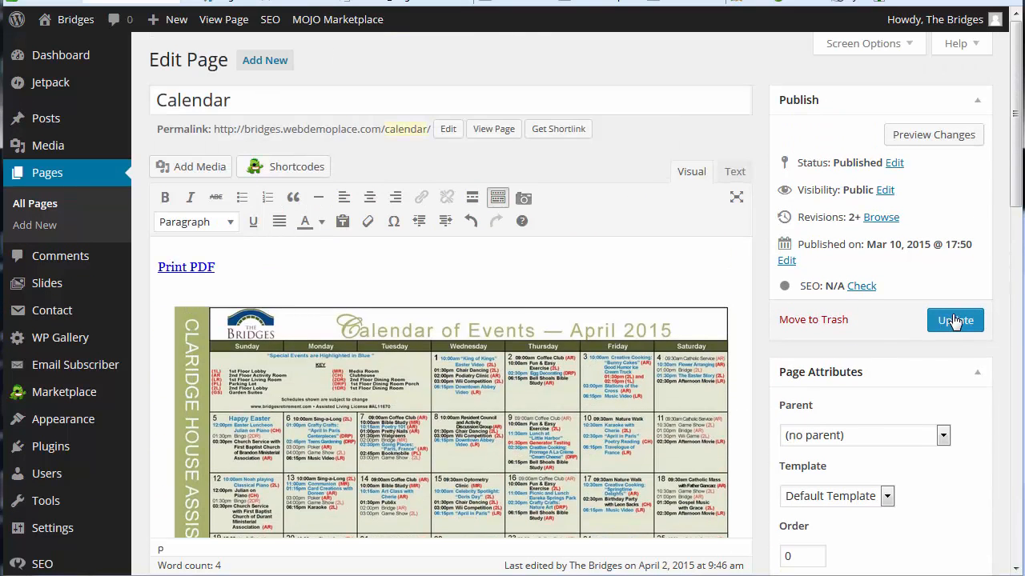
{"action": "left_click", "coordinate": [955, 320]}
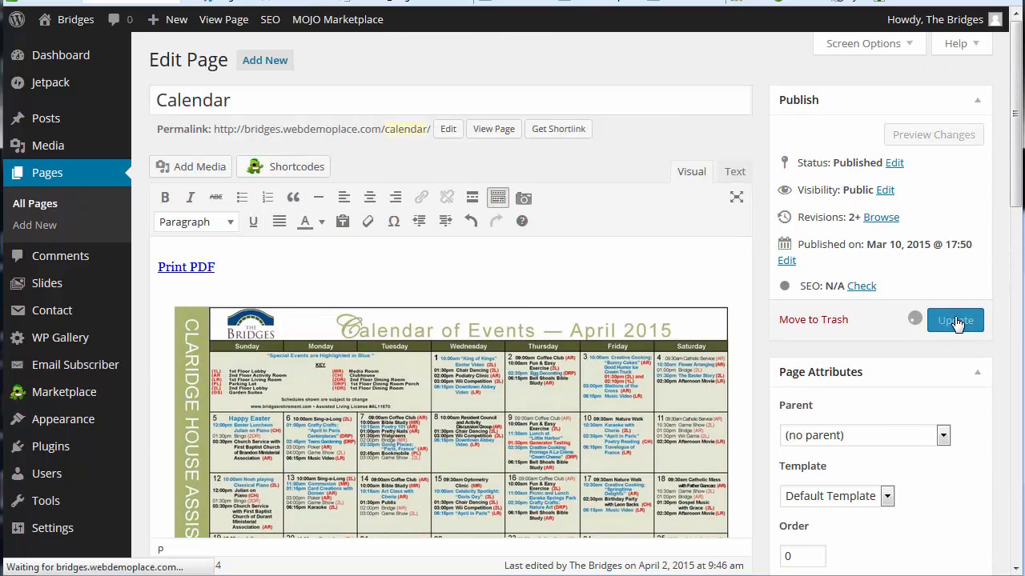
{"action": "left_click", "coordinate": [955, 320]}
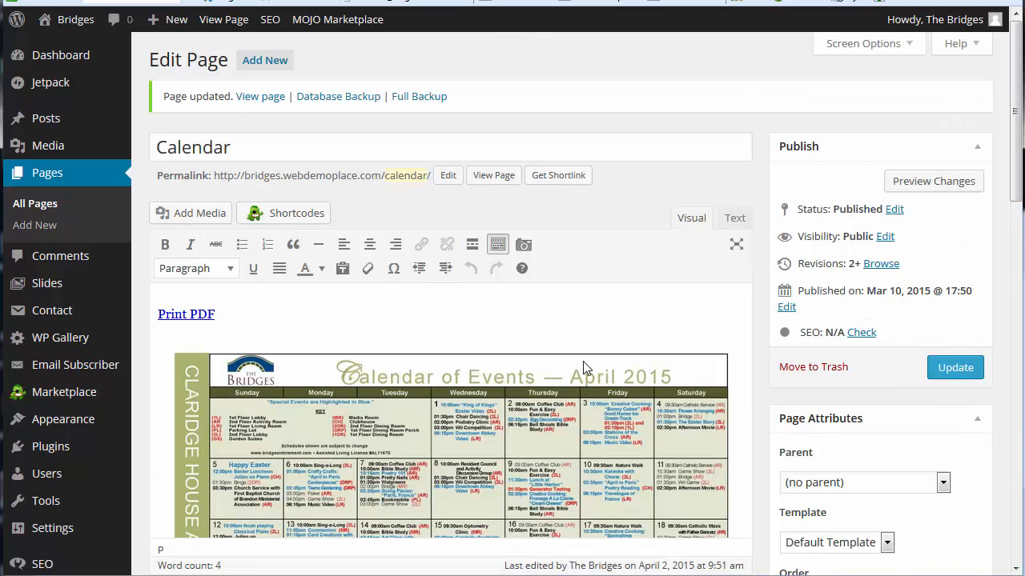
Select the second Print PDF link text above the Claridge House Garden Suites calendar
{"action": "scroll", "scroll_direction": "down", "scroll_amount": 3}
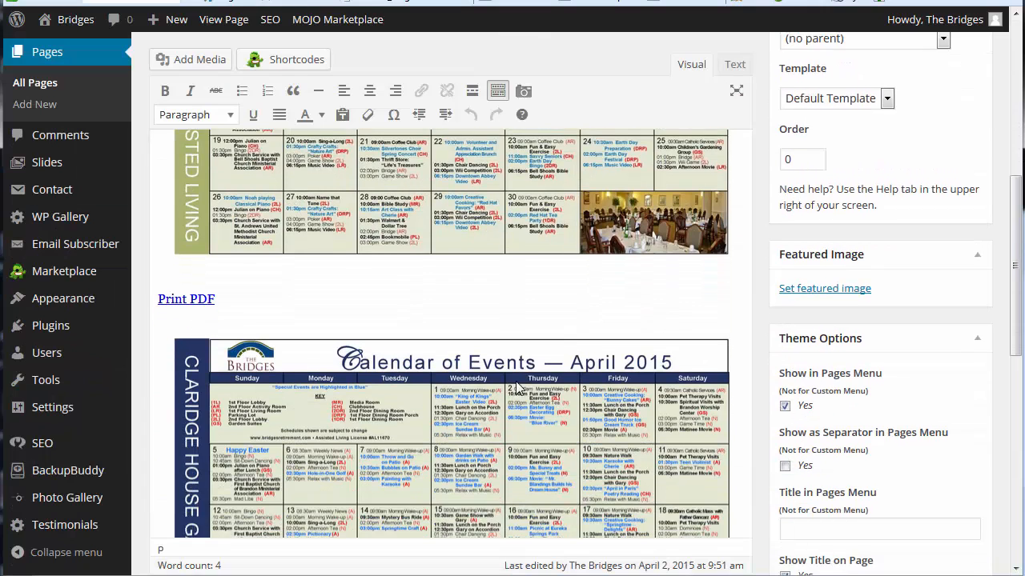
{"action": "scroll", "scroll_direction": "down", "scroll_amount": 3}
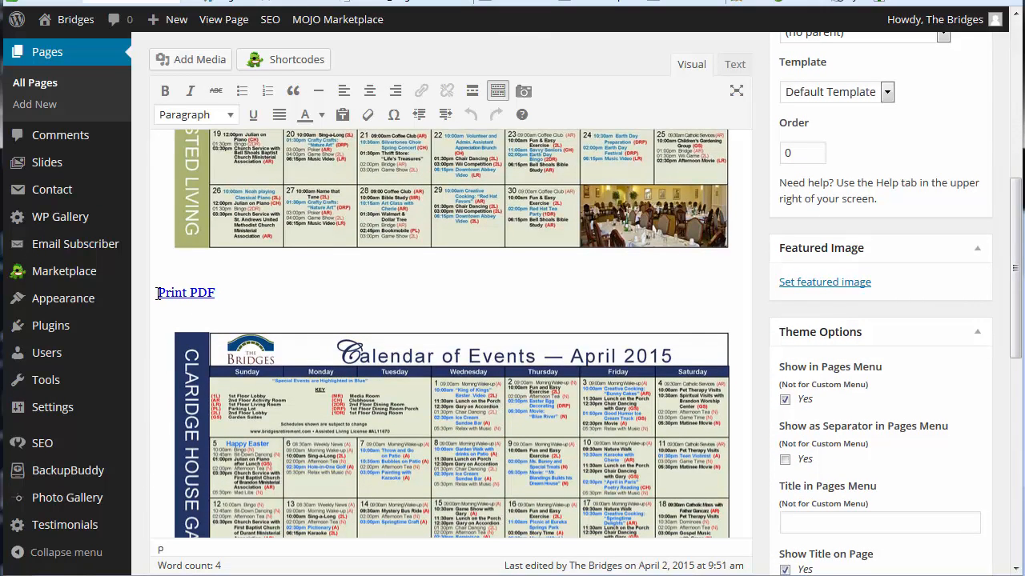
{"action": "double_click", "coordinate": [184, 292]}
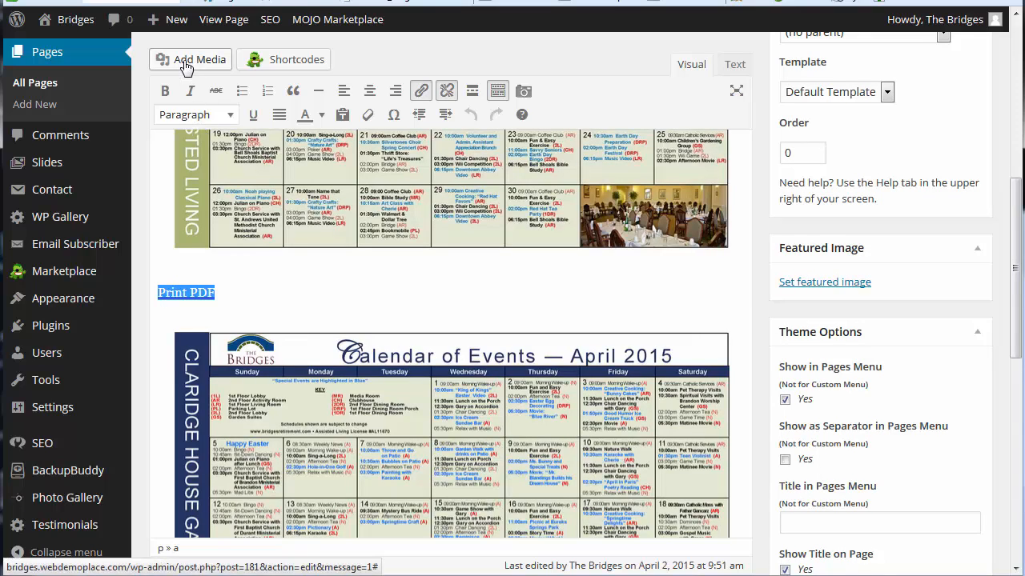
{"action": "mouse_move", "coordinate": [191, 59]}
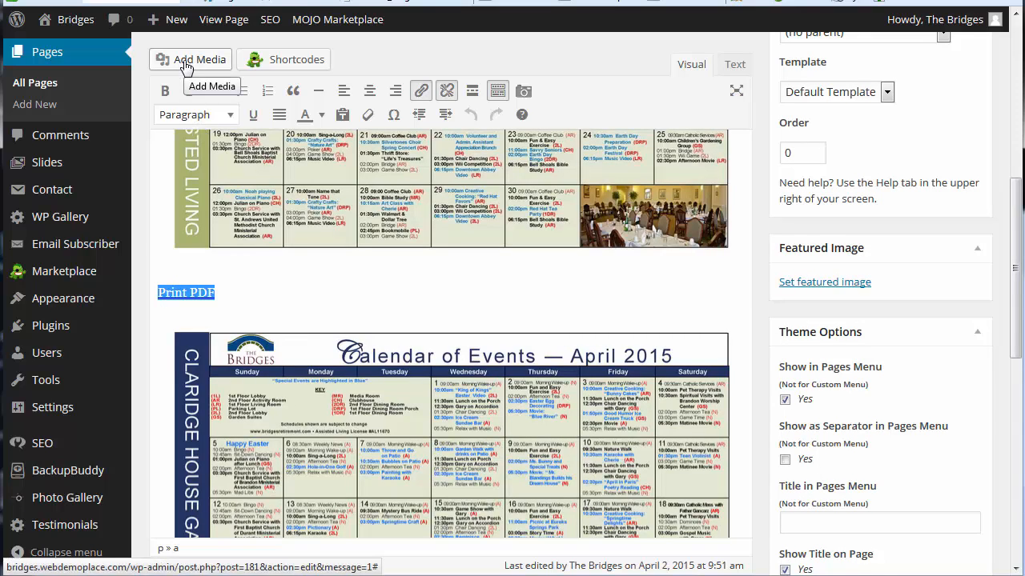
Upload April-2015-GS-pdf-format.pdf through Add Media's Upload Files option
{"action": "left_click", "coordinate": [190, 59]}
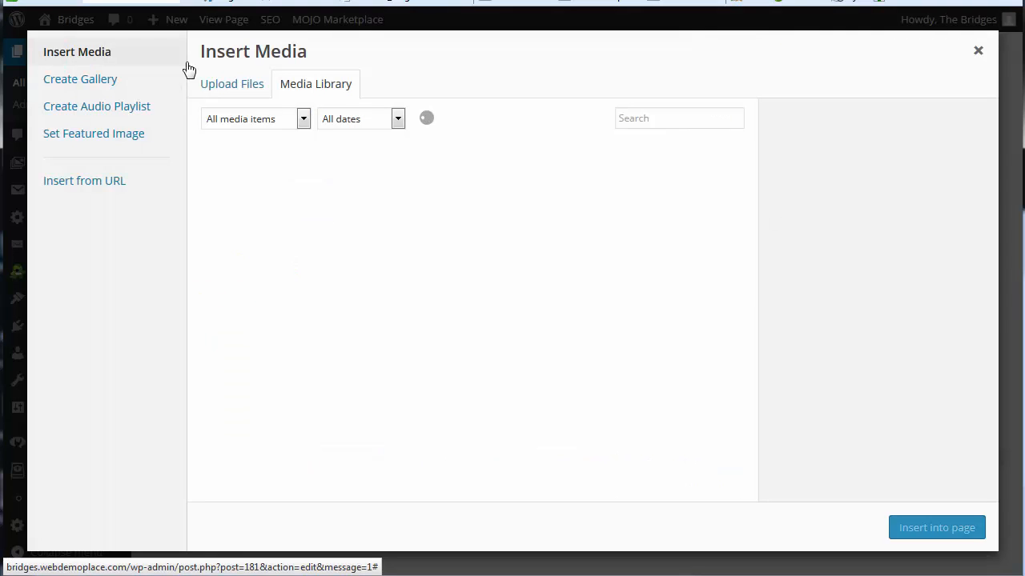
{"action": "left_click", "coordinate": [231, 84]}
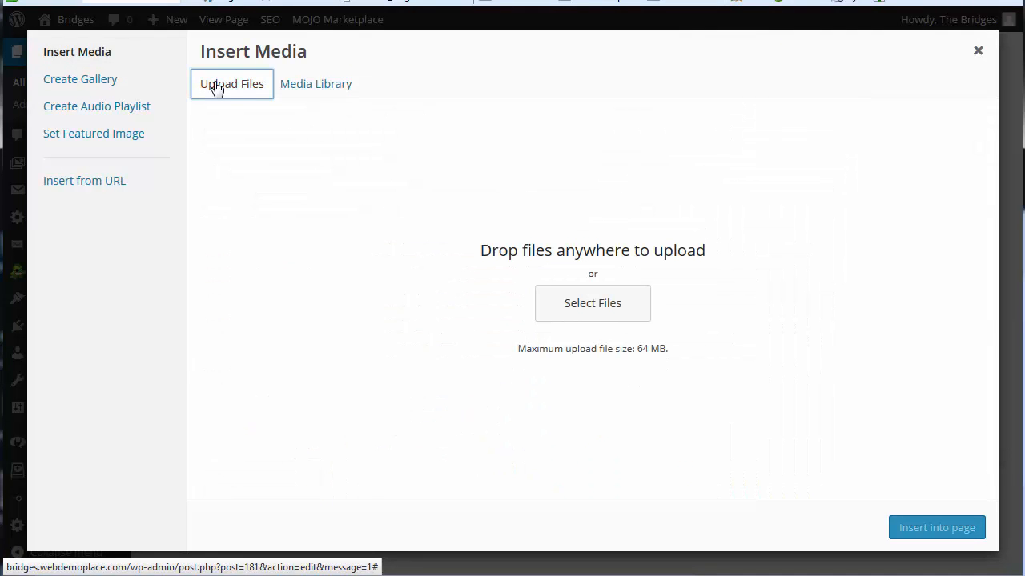
{"action": "mouse_move", "coordinate": [592, 303]}
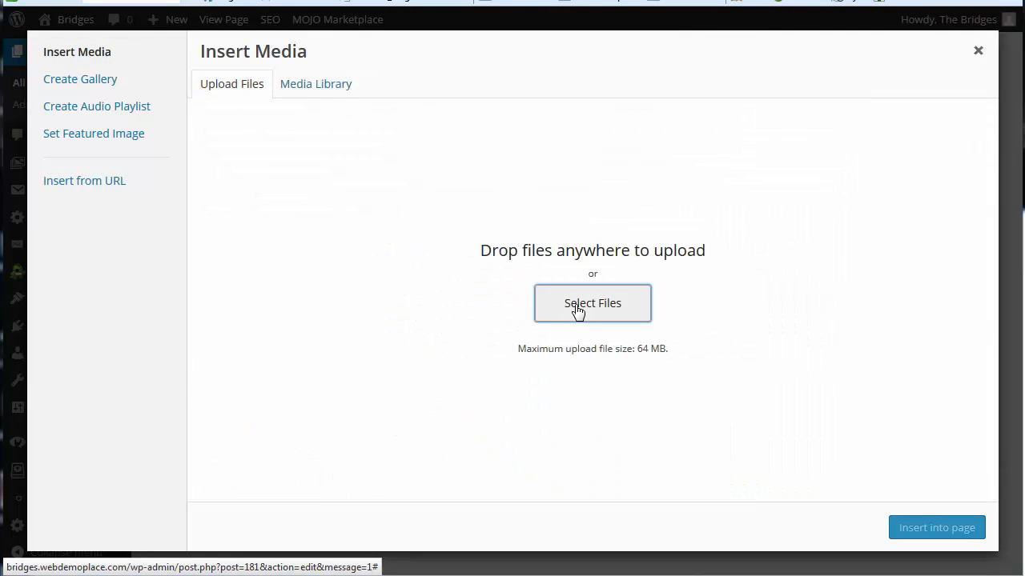
{"action": "left_click", "coordinate": [592, 303]}
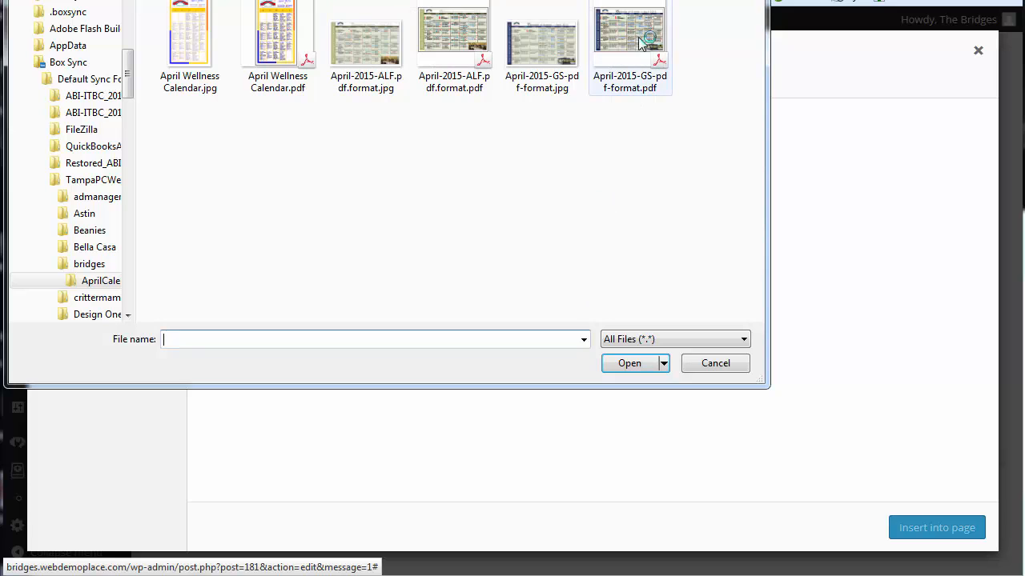
{"action": "mouse_move", "coordinate": [619, 92]}
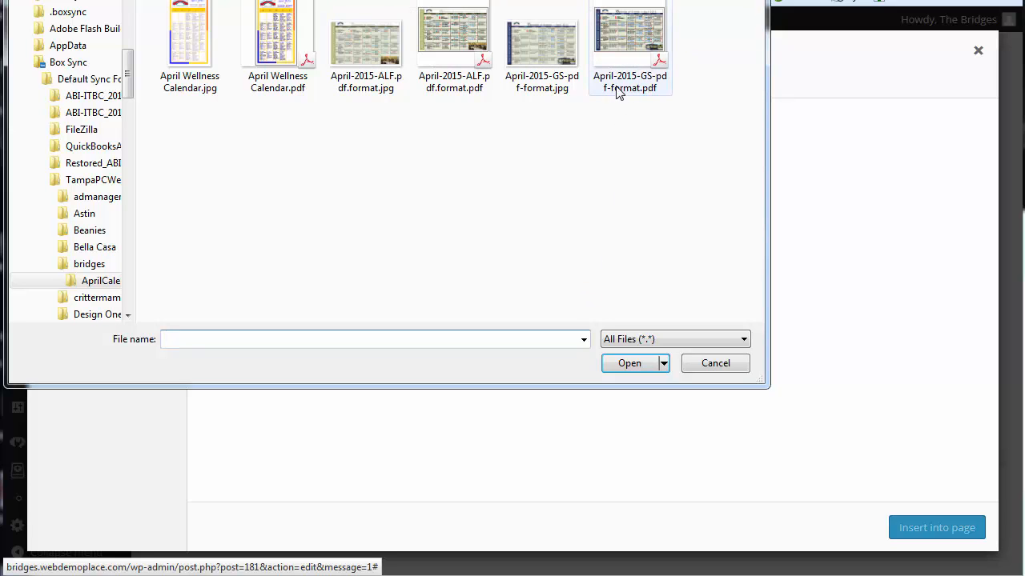
{"action": "left_click", "coordinate": [630, 36]}
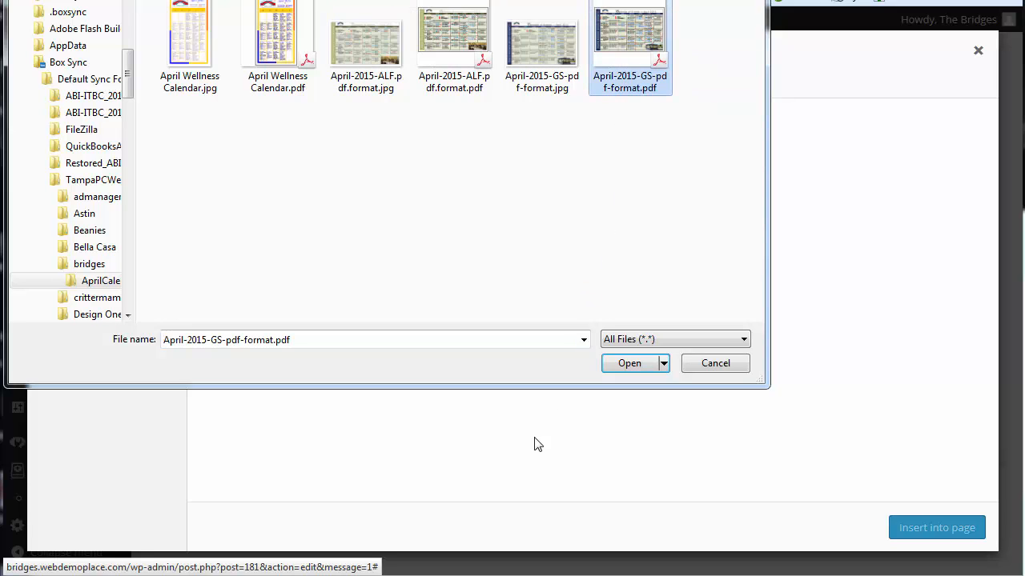
{"action": "left_click", "coordinate": [629, 363]}
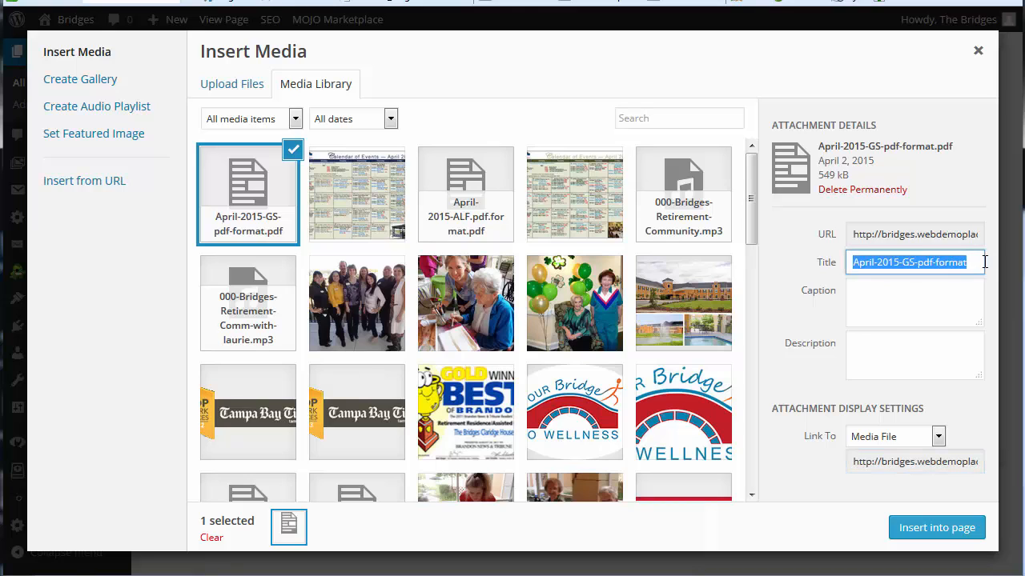
Title the PDF 'Print PDF' and insert it as the link above the Claridge House calendar
{"action": "type", "text": "P"}
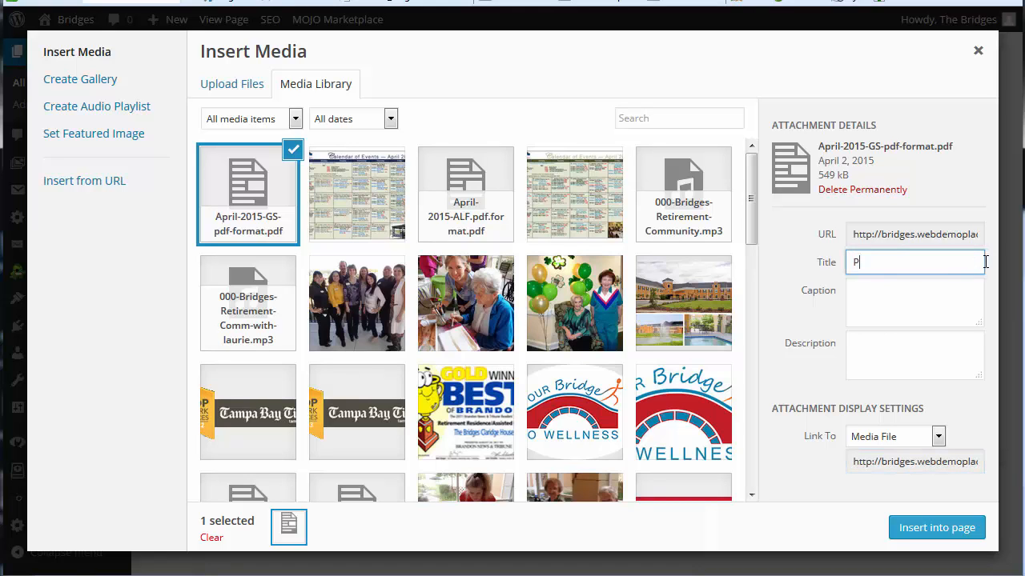
{"action": "type", "text": "rint POD"}
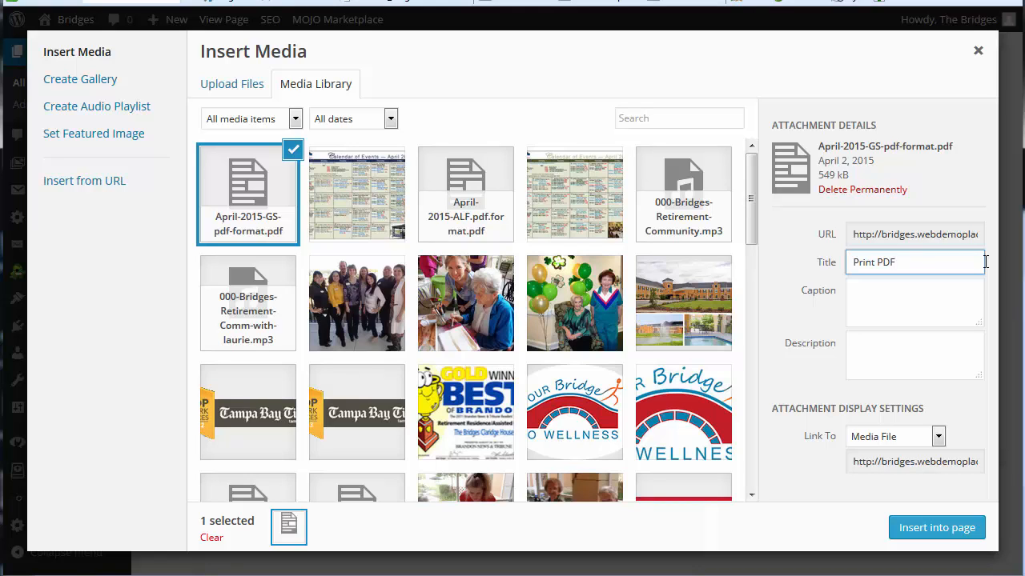
{"action": "mouse_move", "coordinate": [825, 446]}
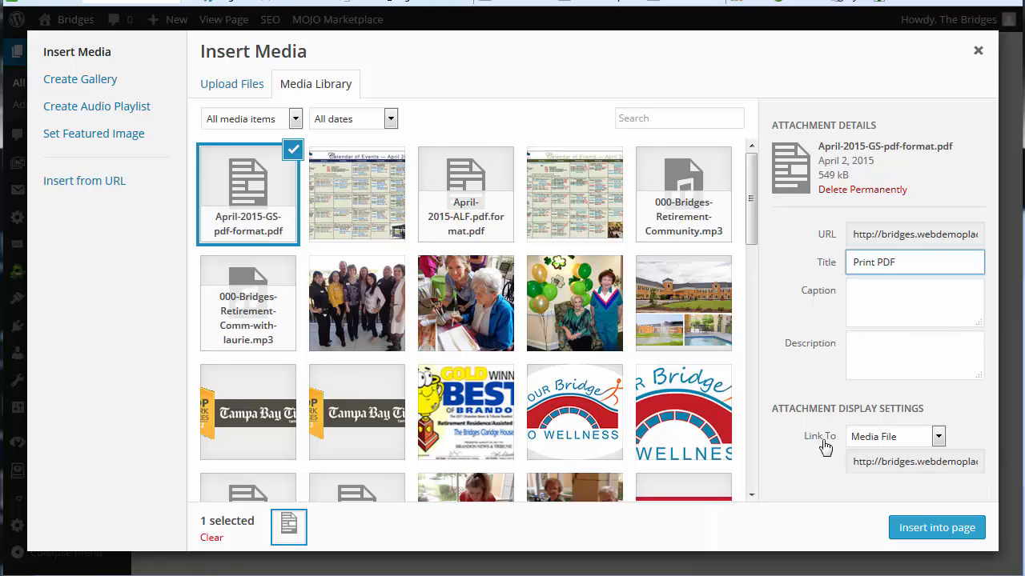
{"action": "mouse_move", "coordinate": [823, 436]}
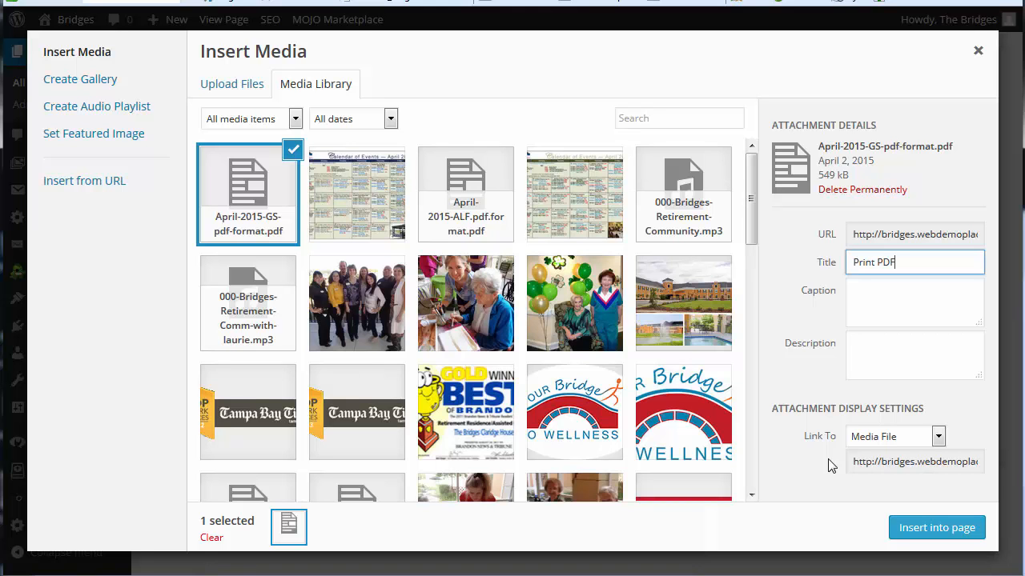
{"action": "mouse_move", "coordinate": [936, 528]}
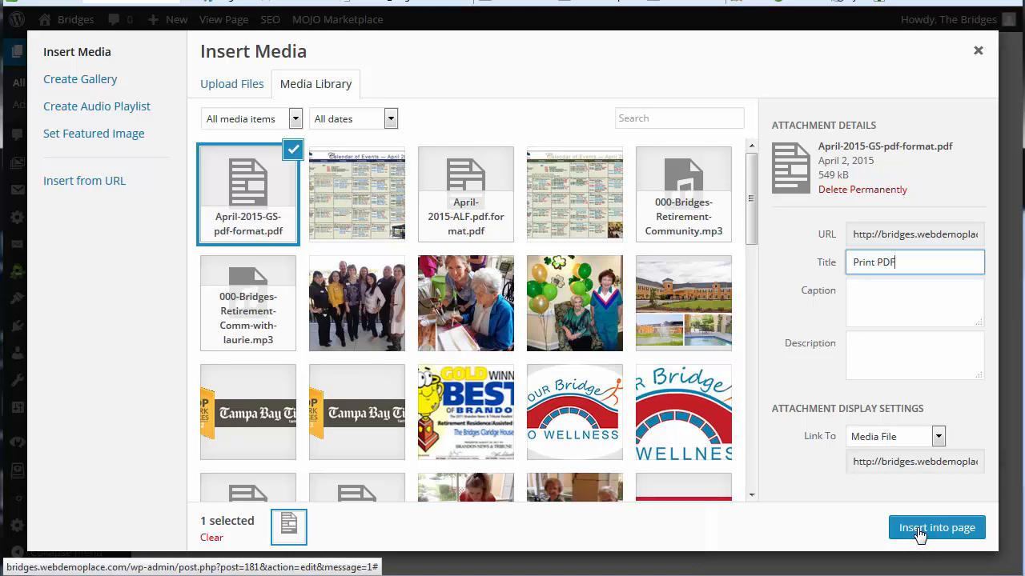
{"action": "left_click", "coordinate": [936, 527]}
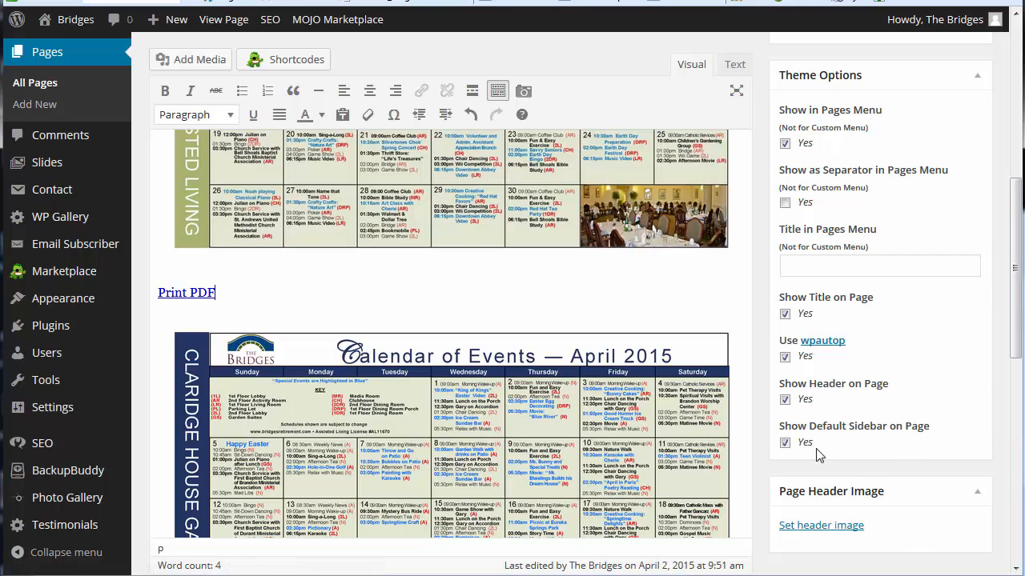
Update the Calendar page again to save the new PDF link
{"action": "left_click", "coordinate": [955, 367]}
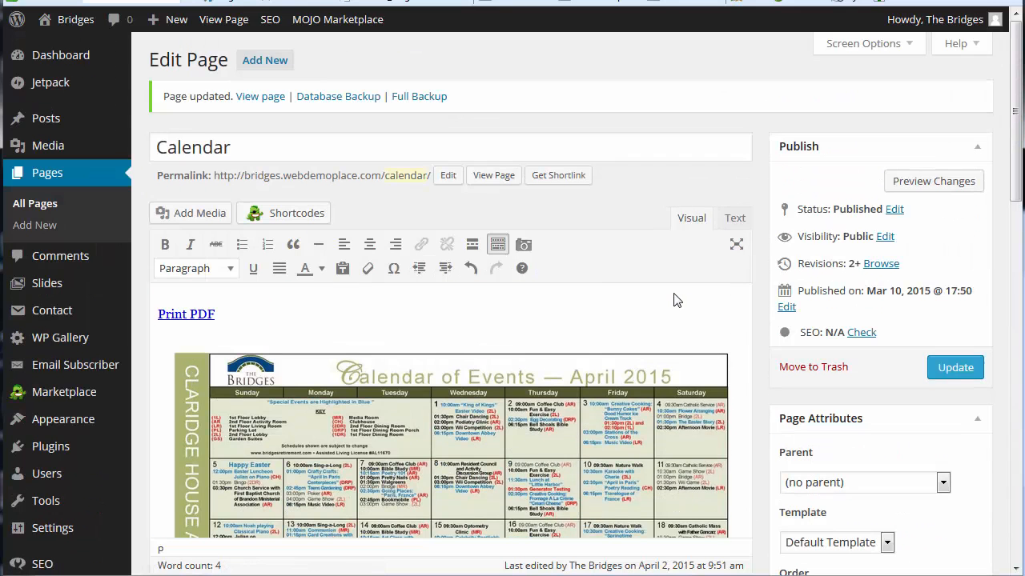
{"action": "left_click", "coordinate": [954, 368]}
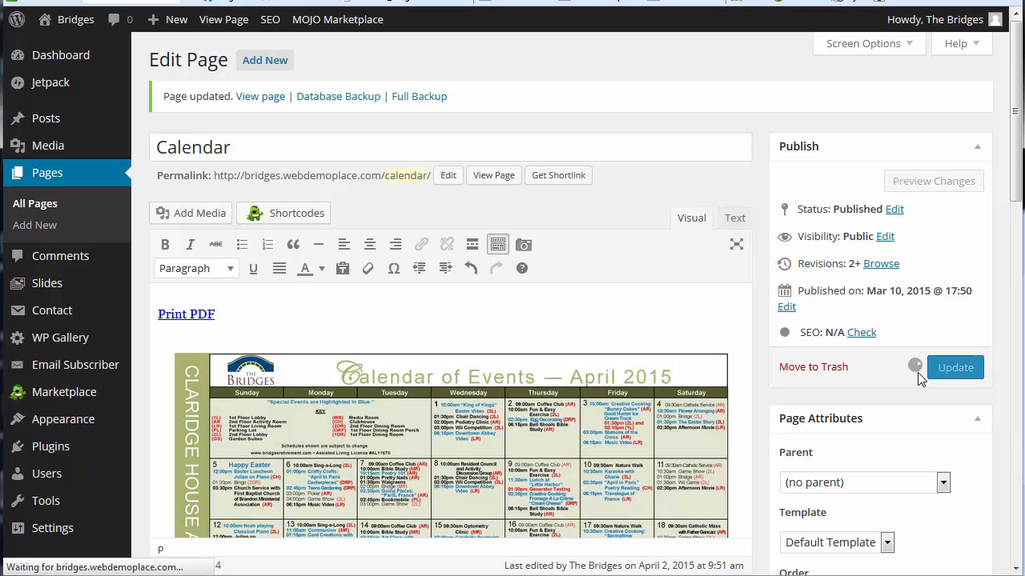
{"action": "left_click", "coordinate": [954, 367]}
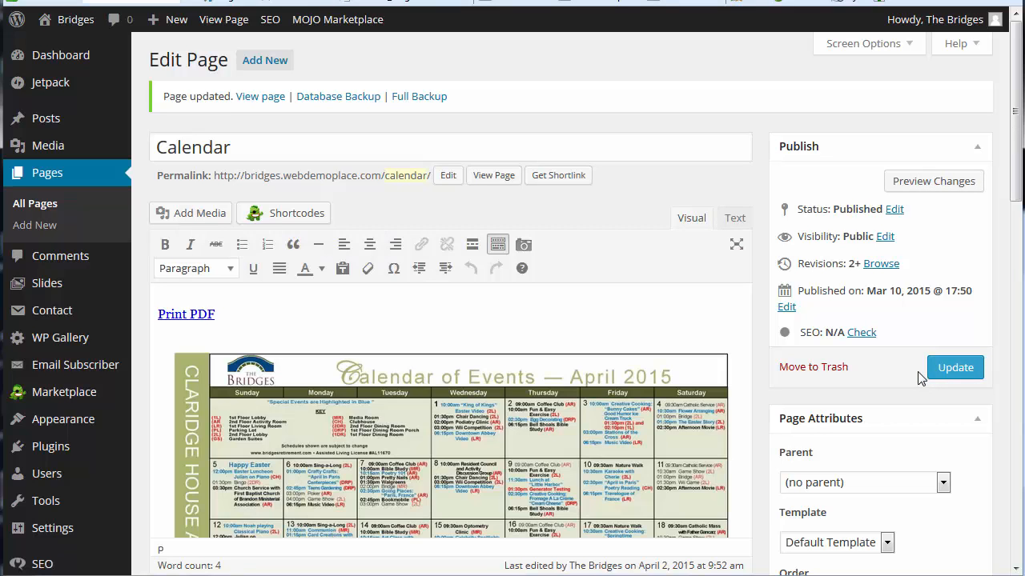
{"action": "mouse_move", "coordinate": [260, 96]}
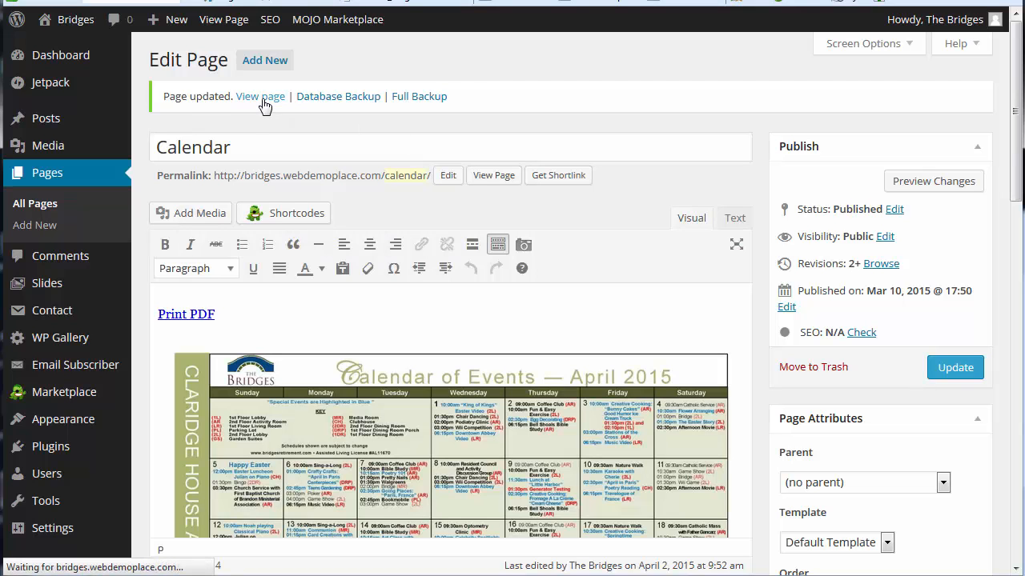
View the updated Calendar page live and scroll to the Garden Suites April 2015 Print PDF link
{"action": "left_click", "coordinate": [260, 96]}
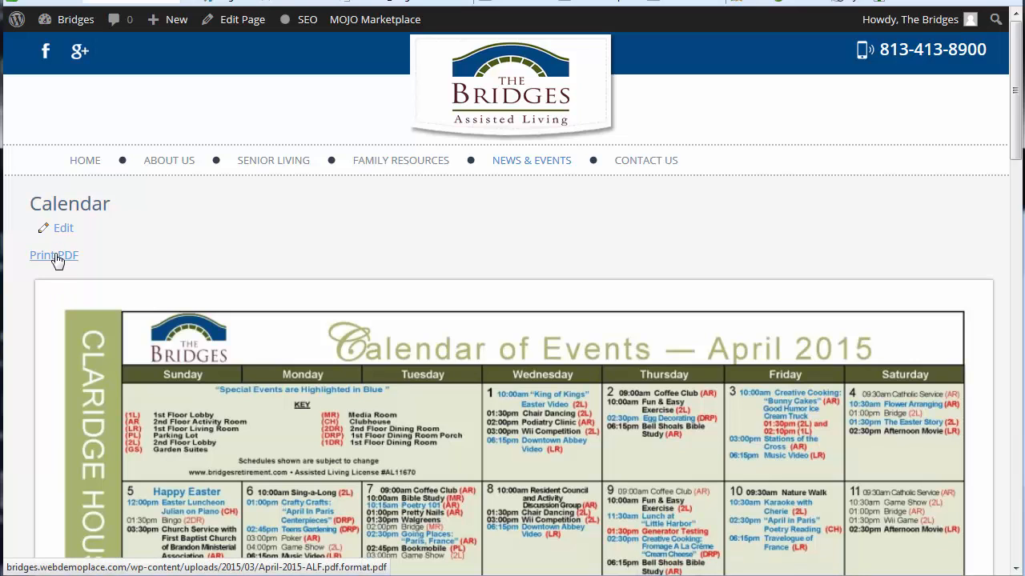
{"action": "mouse_move", "coordinate": [205, 275]}
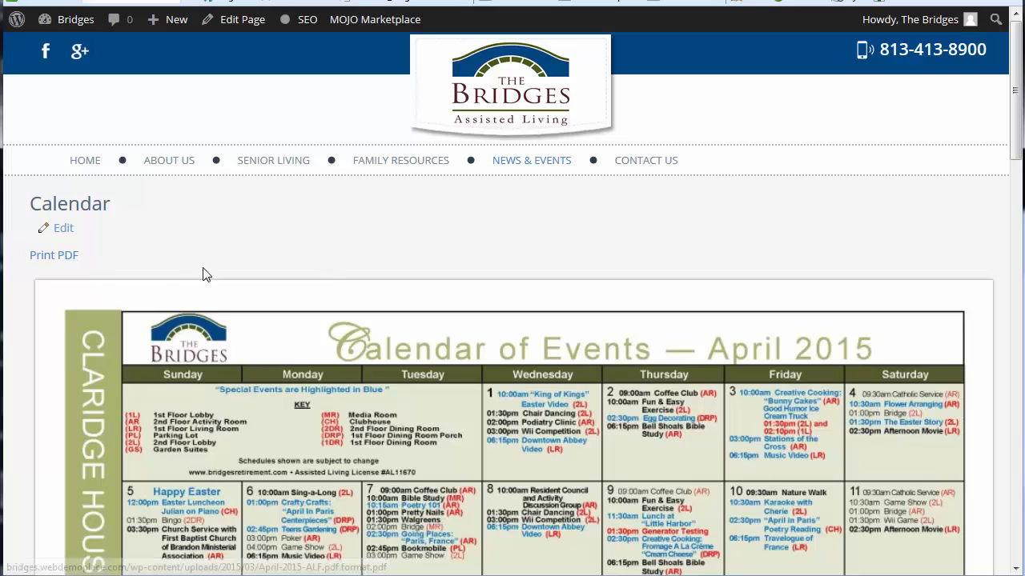
{"action": "scroll", "scroll_direction": "down", "scroll_amount": 3}
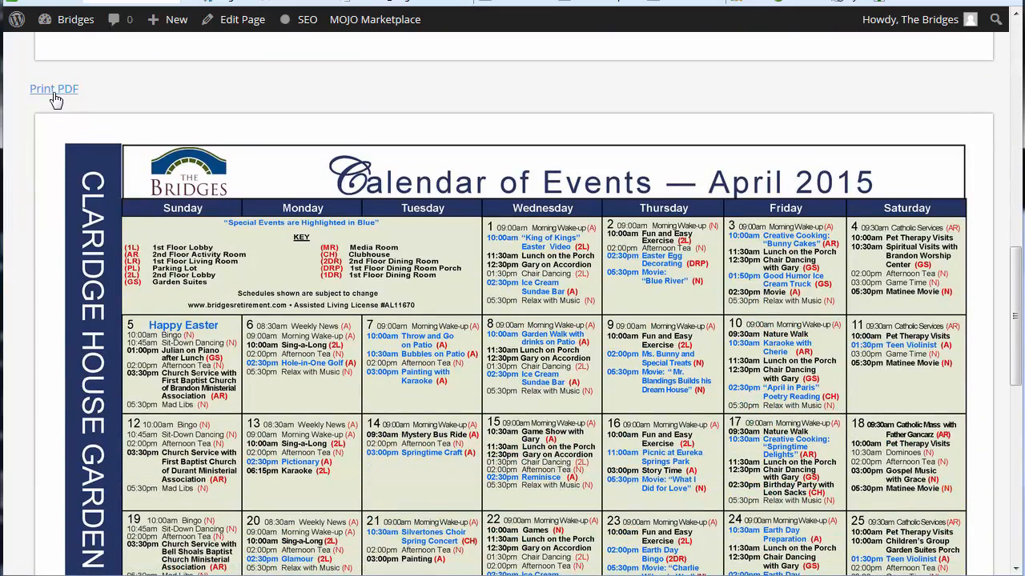
{"action": "mouse_move", "coordinate": [54, 89]}
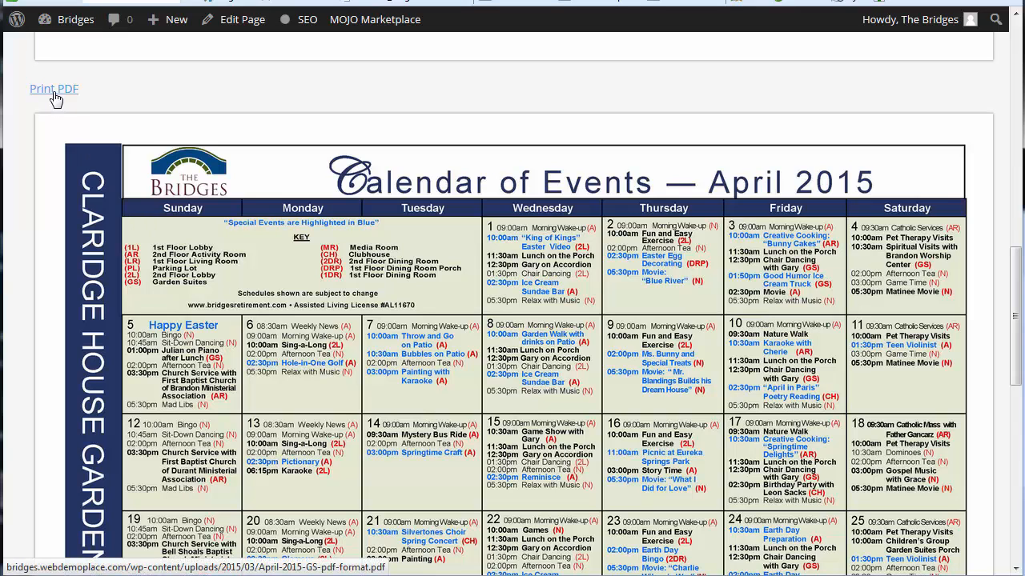
{"action": "mouse_move", "coordinate": [321, 351]}
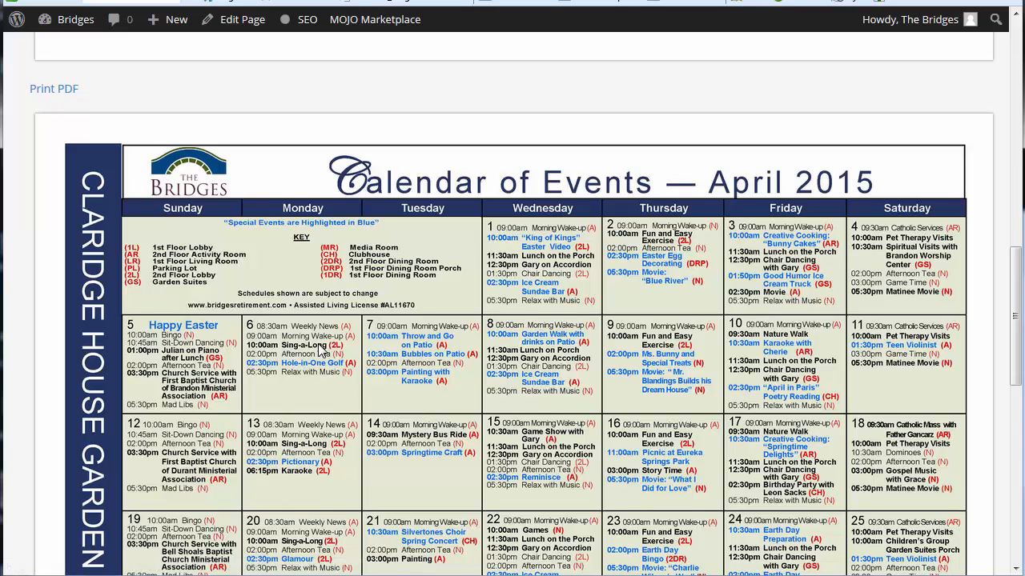
{"action": "scroll", "scroll_direction": "down", "scroll_amount": 3}
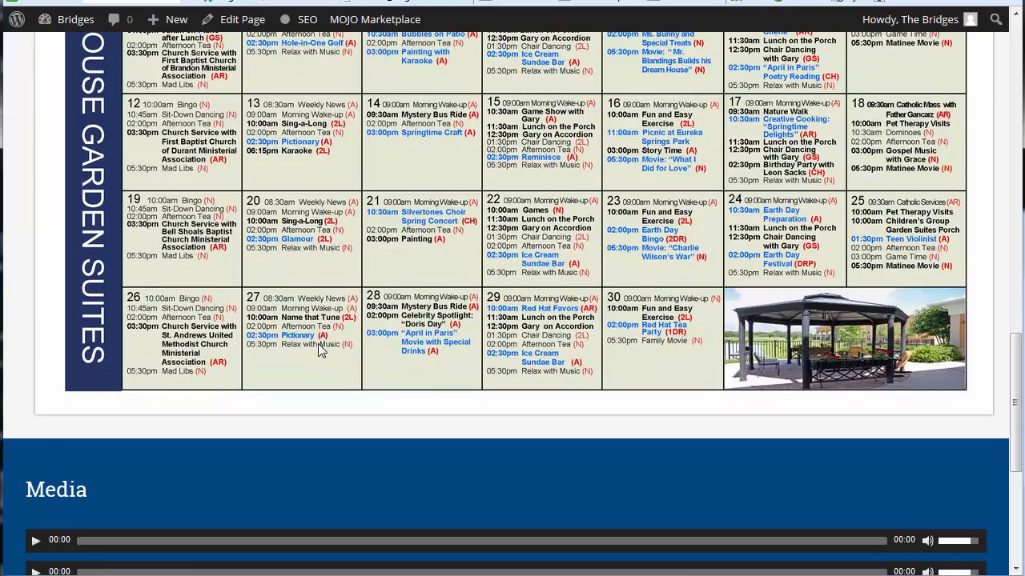